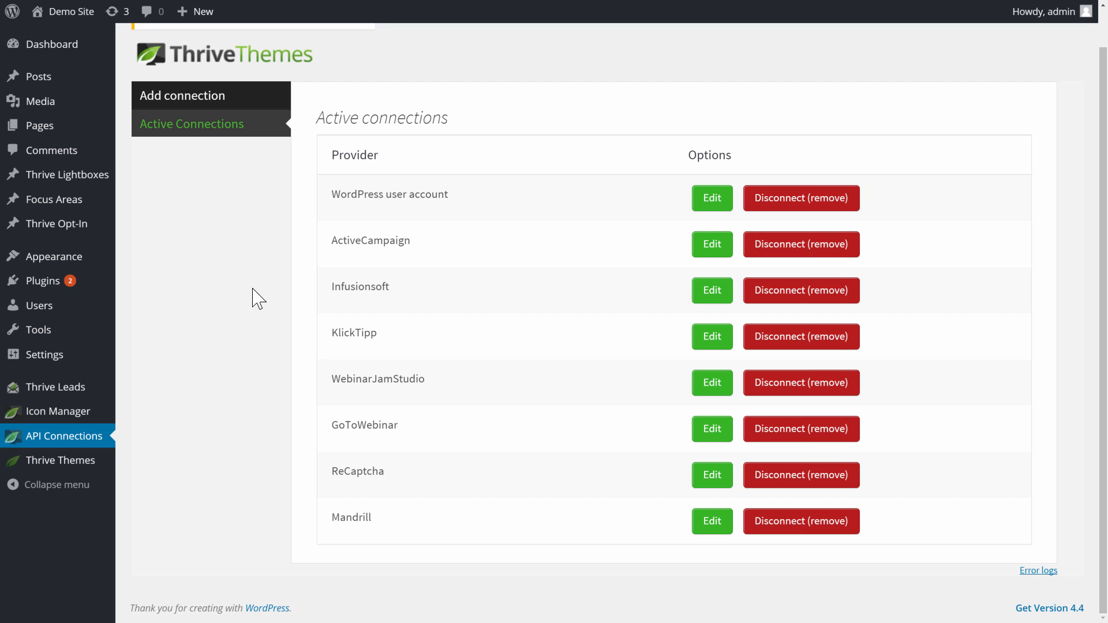
mouse_move(435, 457)
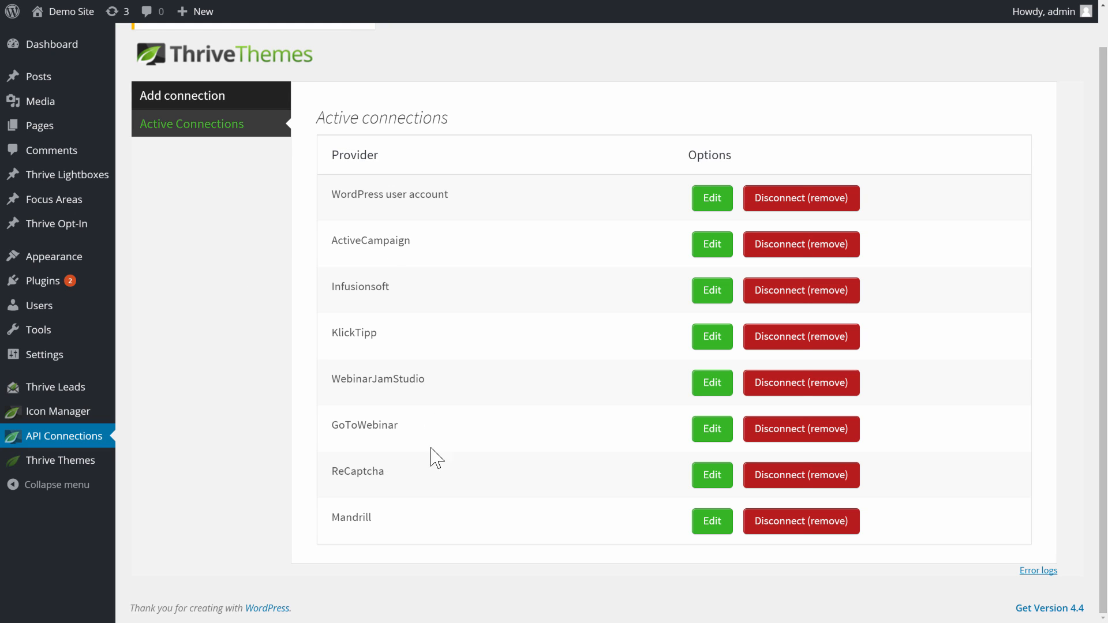
mouse_move(57, 387)
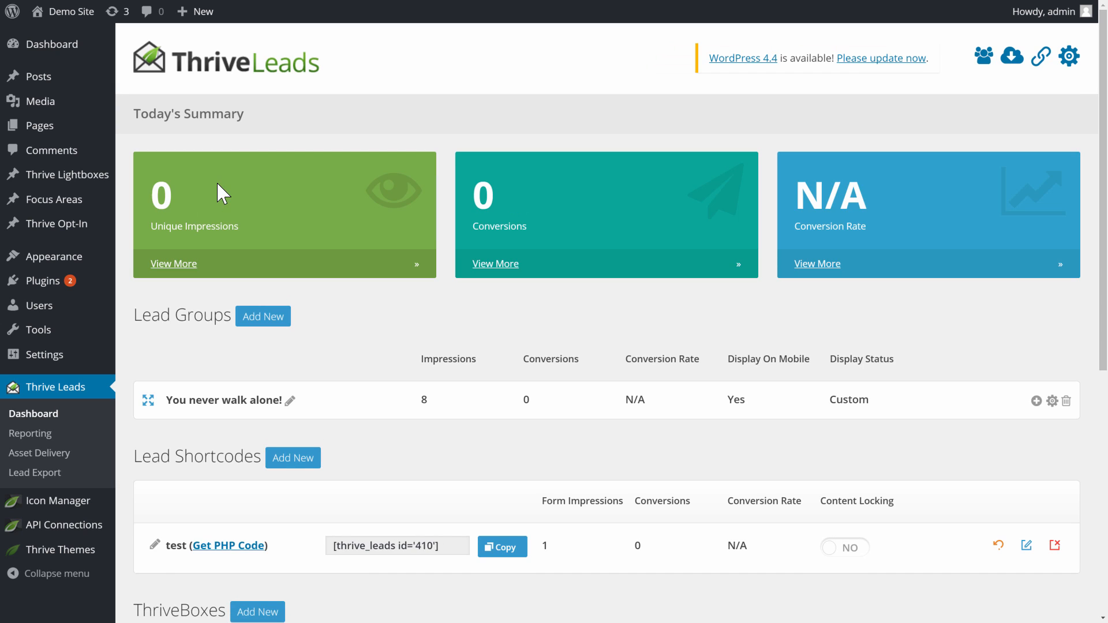
Step: Add a third signup segue link named Demo in Thrive Leads
scroll("down", 3)
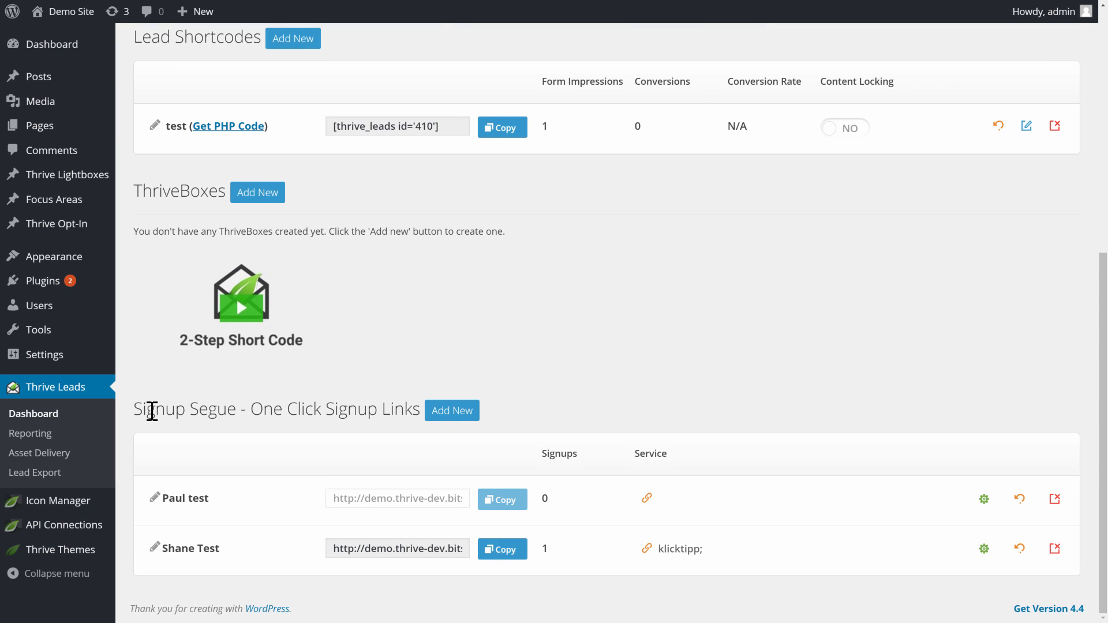
mouse_move(382, 387)
type("Demo")
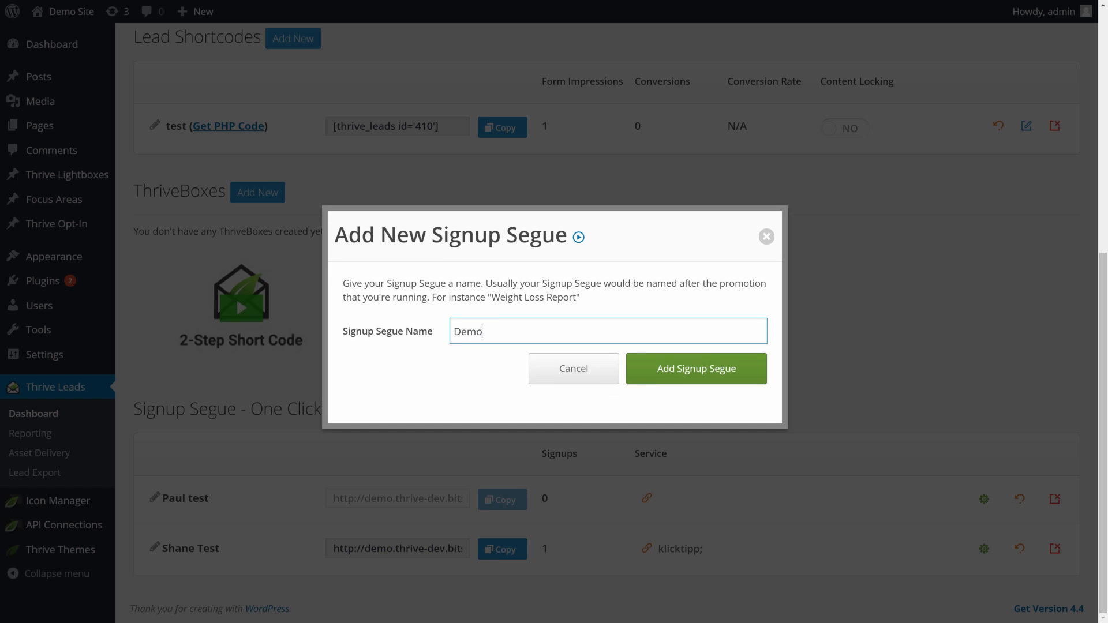
left_click(695, 368)
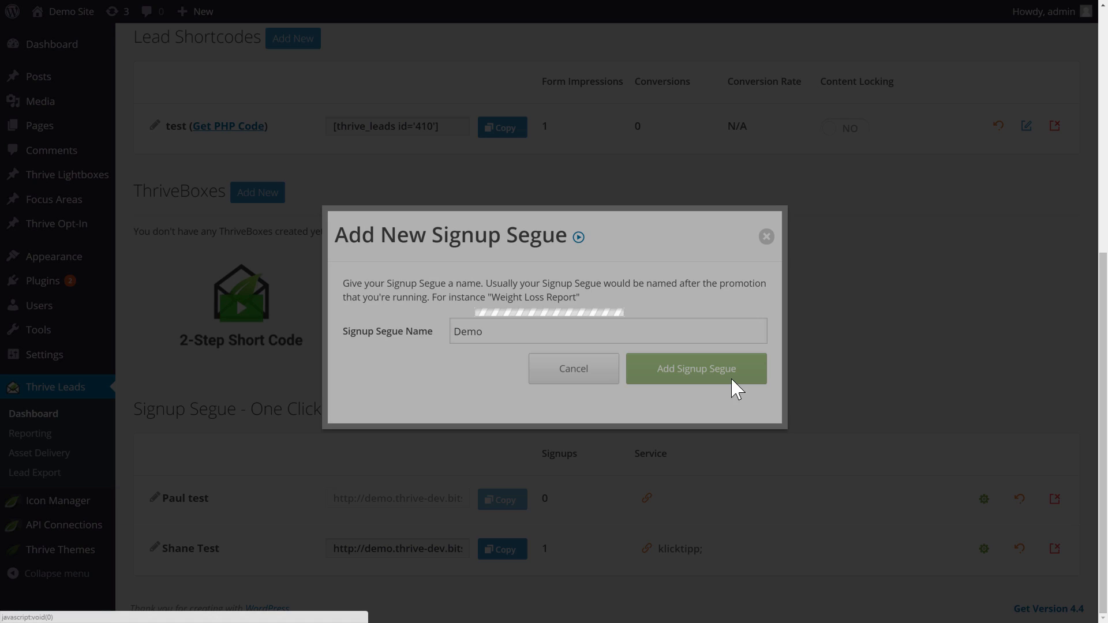
left_click(695, 369)
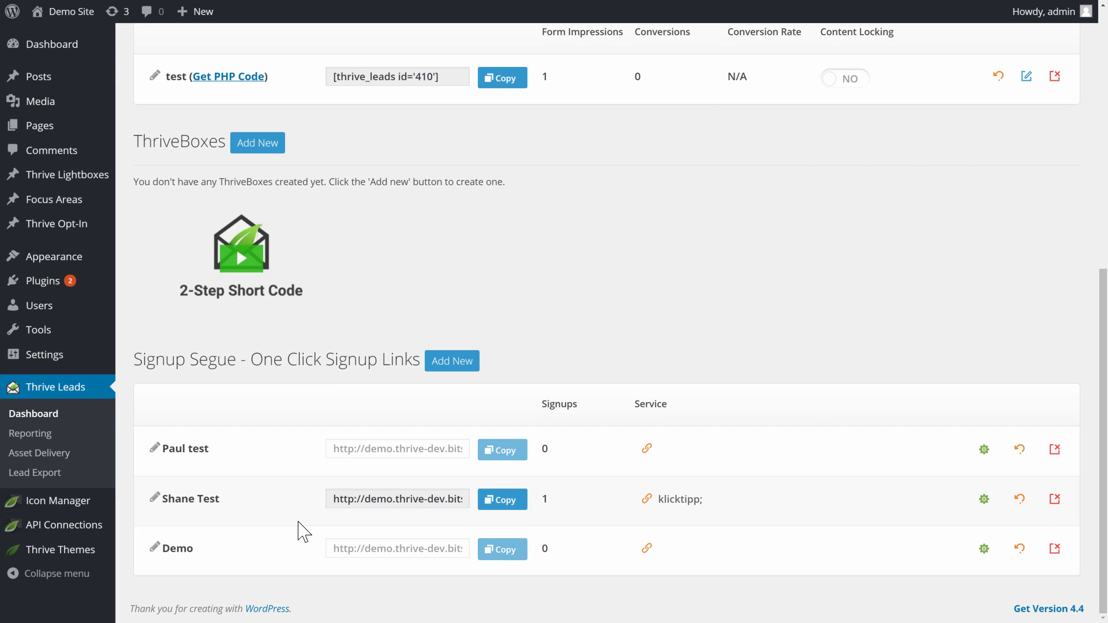
mouse_move(748, 498)
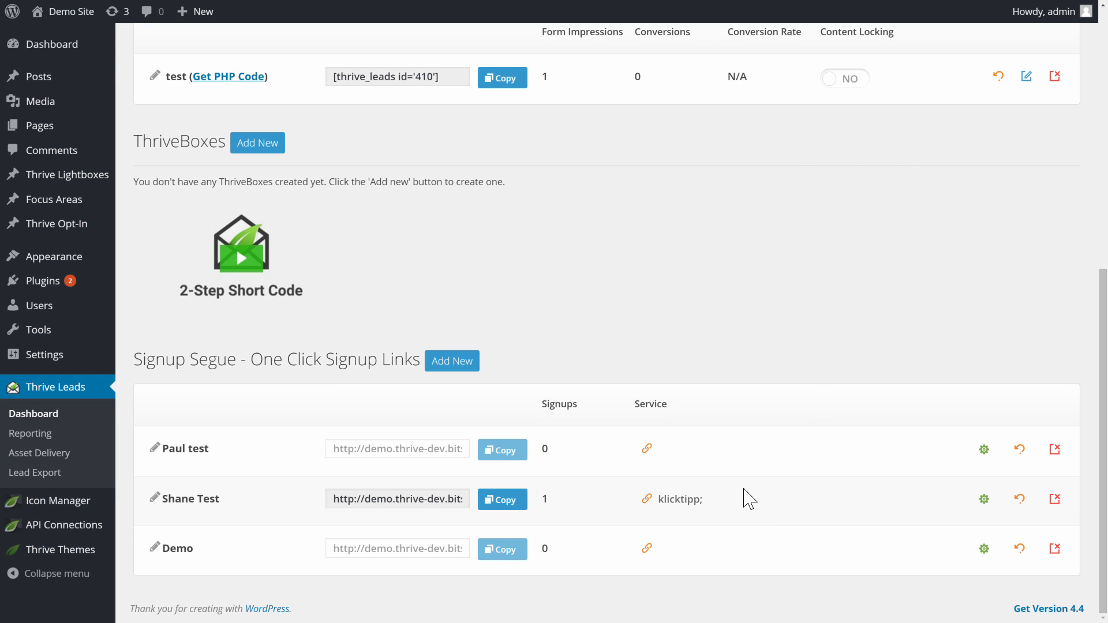
mouse_move(655, 588)
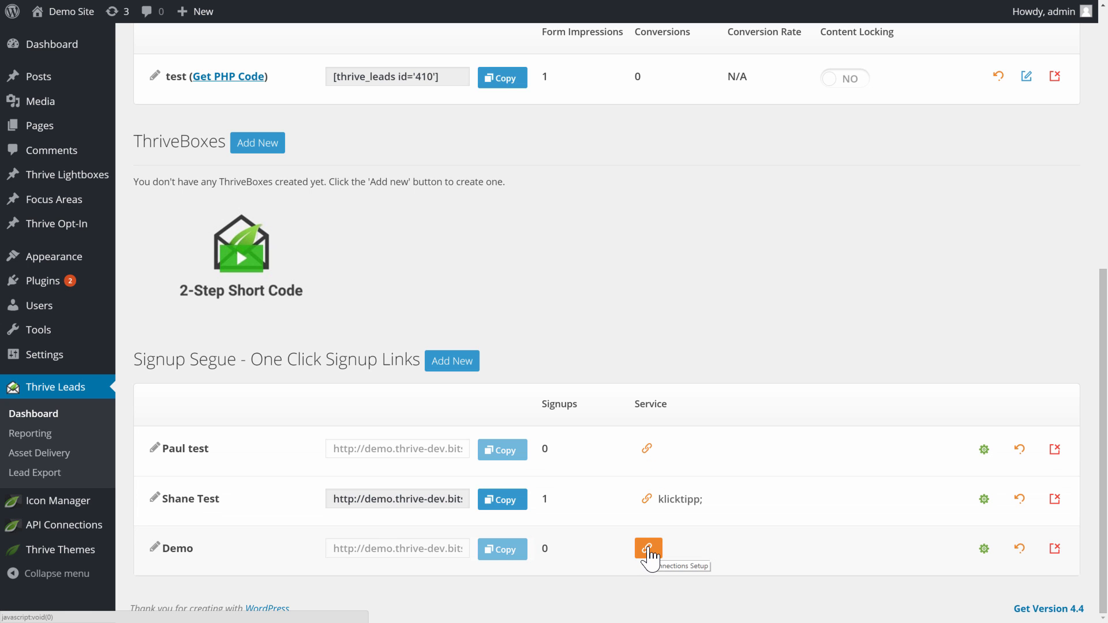
Step: Connect Demo to GoToWebinar using the 'Webinar for test purposes' list and save
left_click(648, 549)
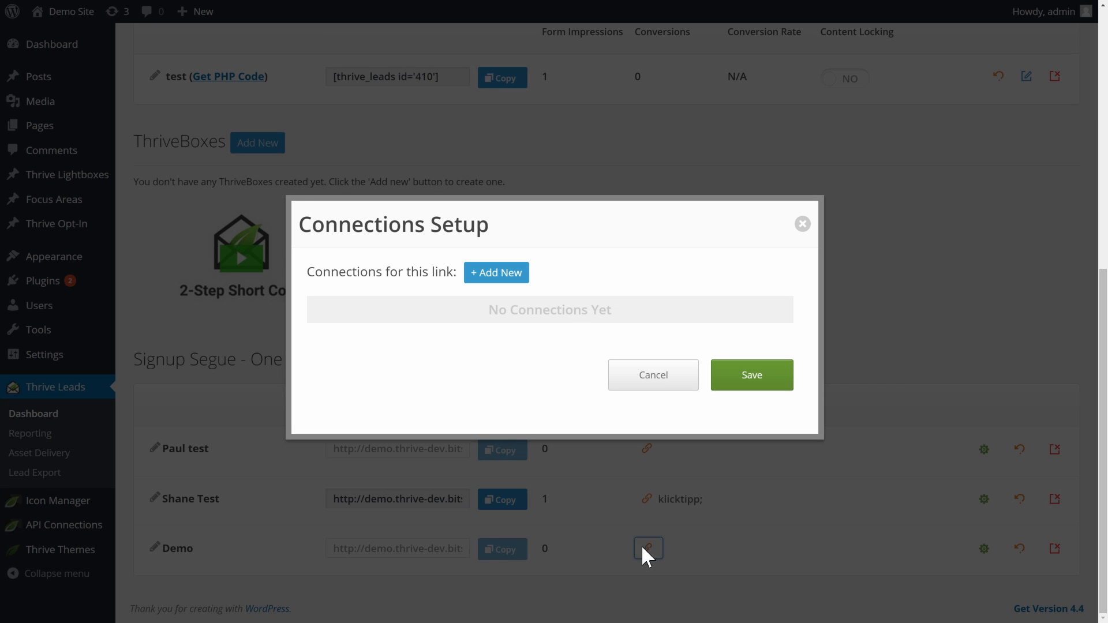
mouse_move(393, 322)
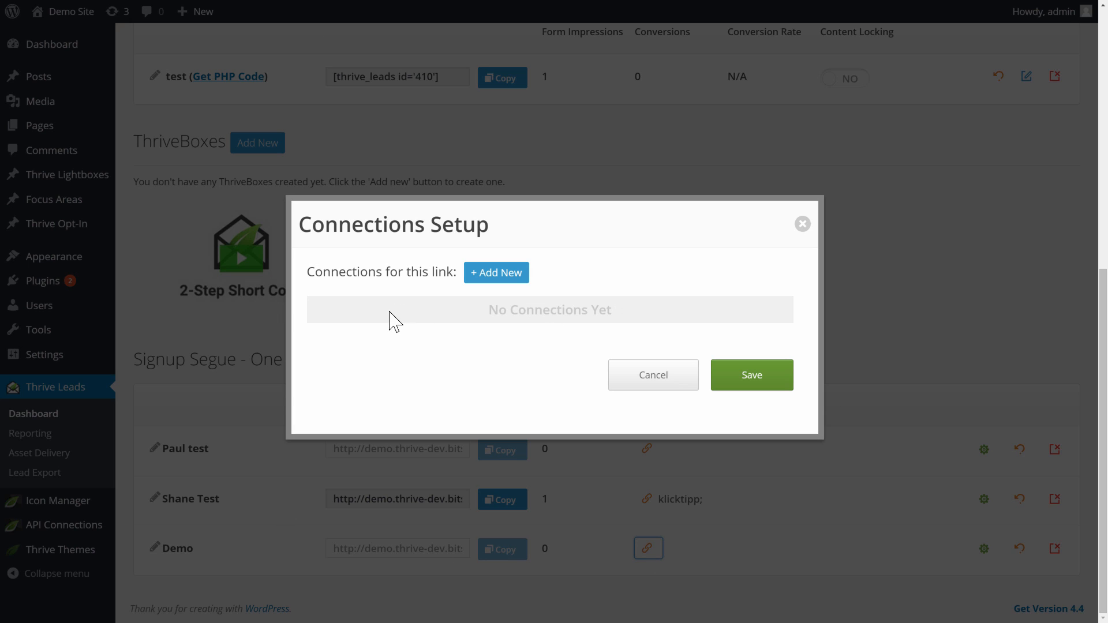
mouse_move(419, 299)
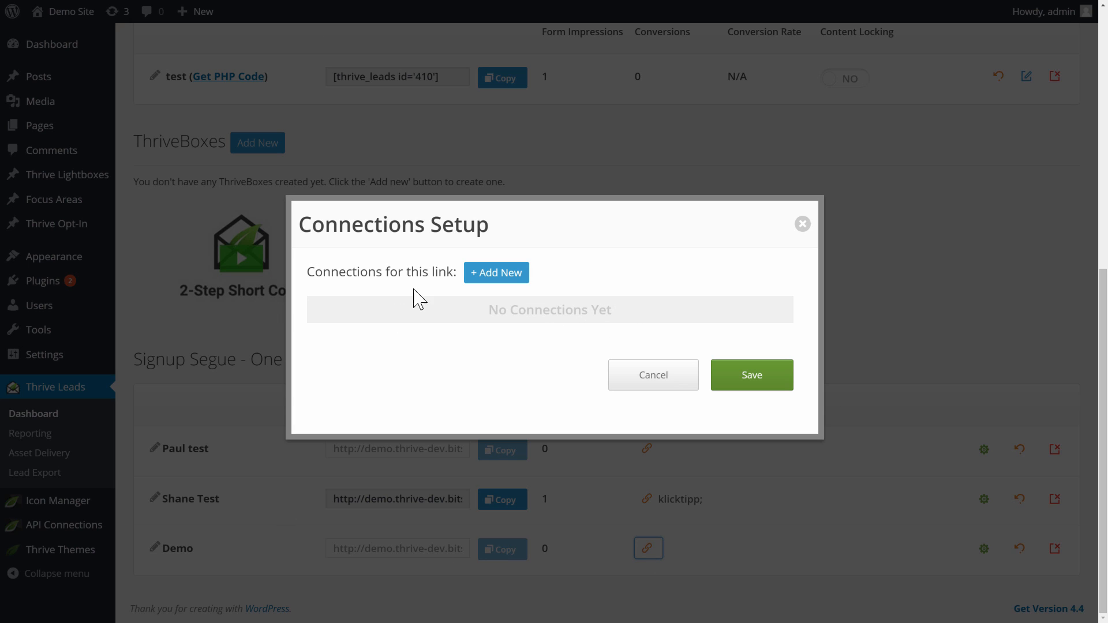
left_click(497, 272)
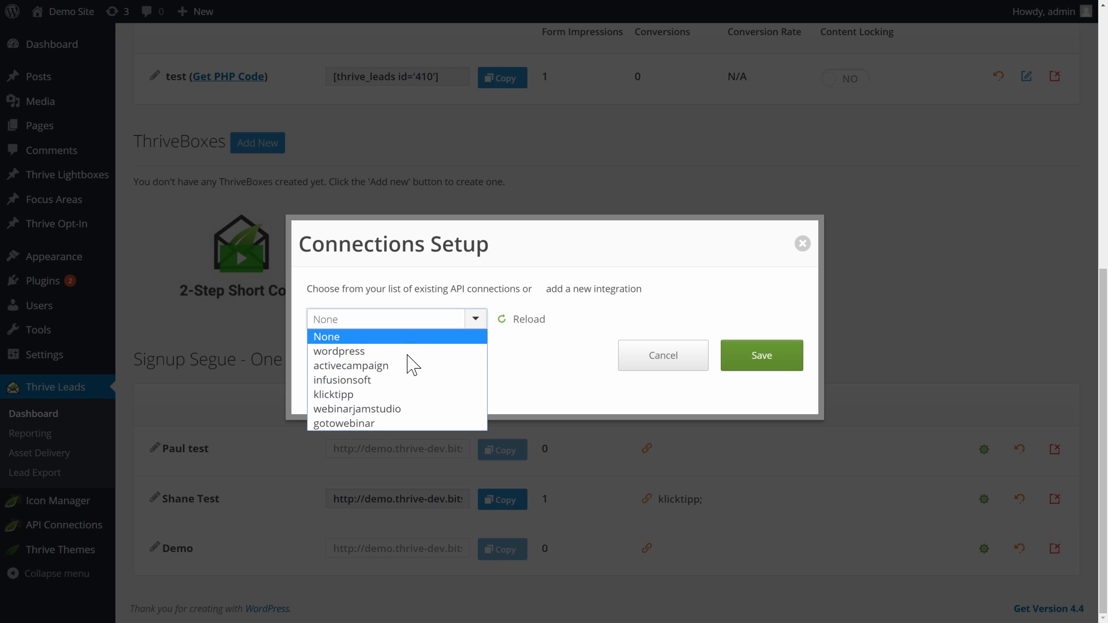
mouse_move(364, 423)
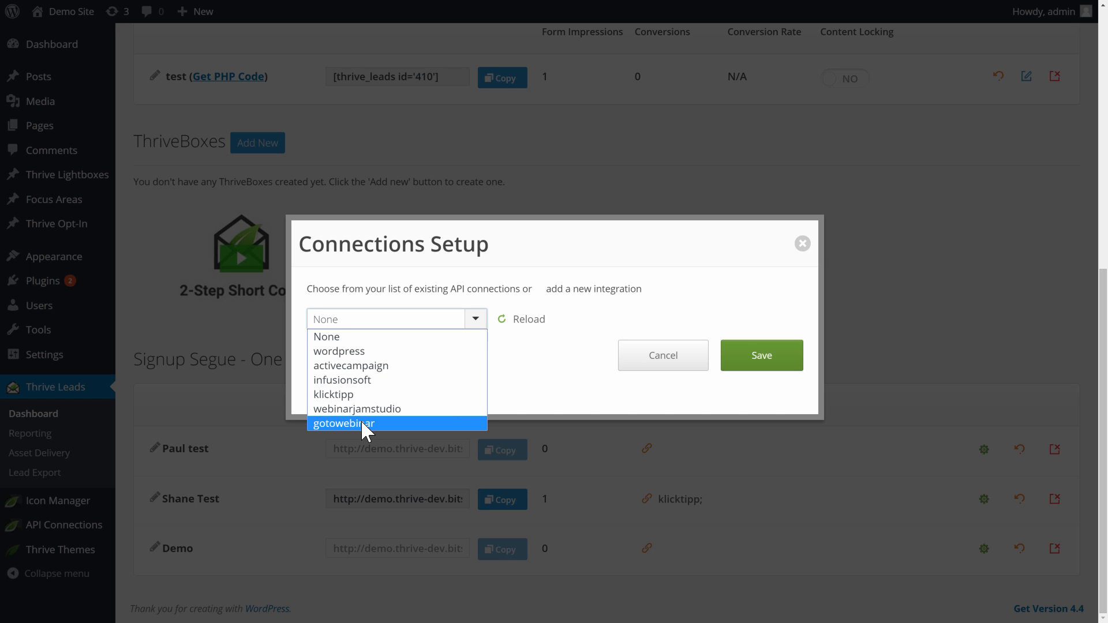
left_click(343, 423)
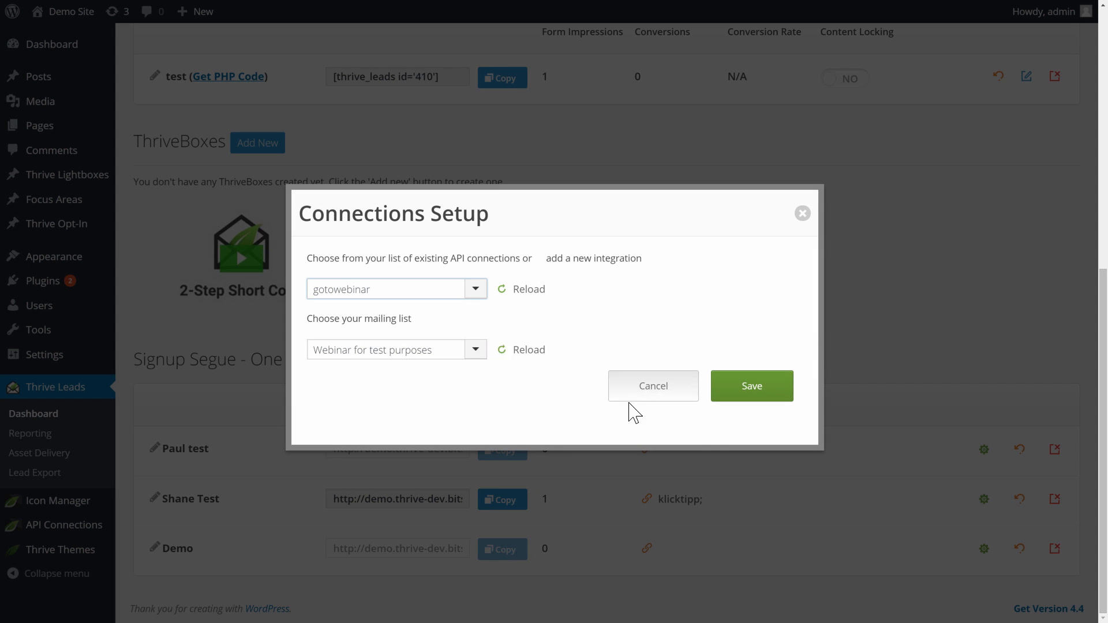
left_click(752, 386)
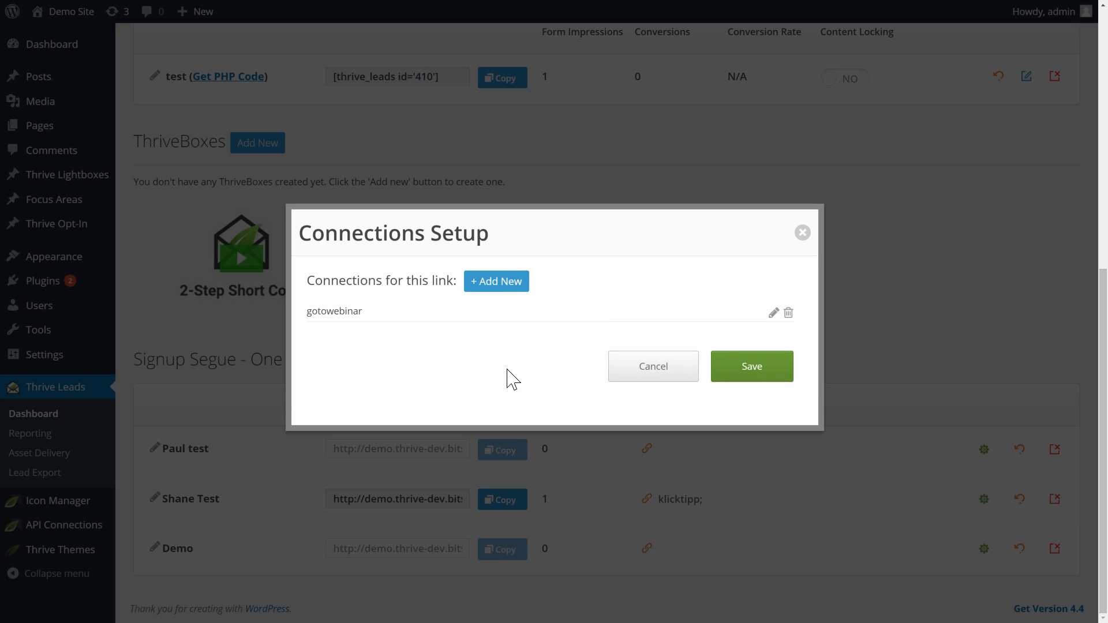
mouse_move(328, 352)
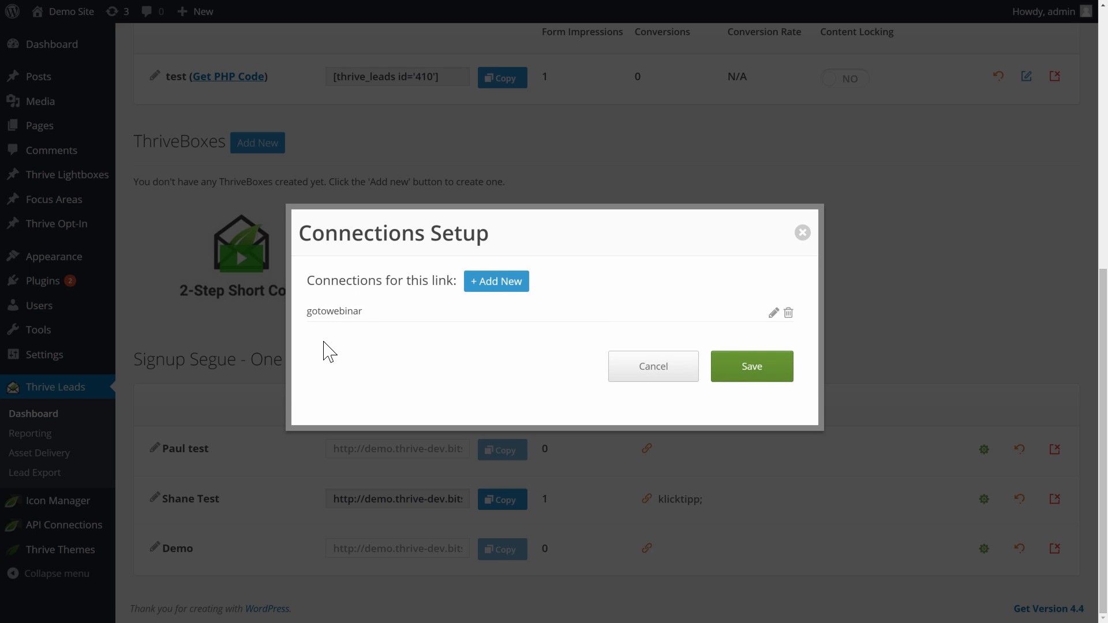
mouse_move(601, 316)
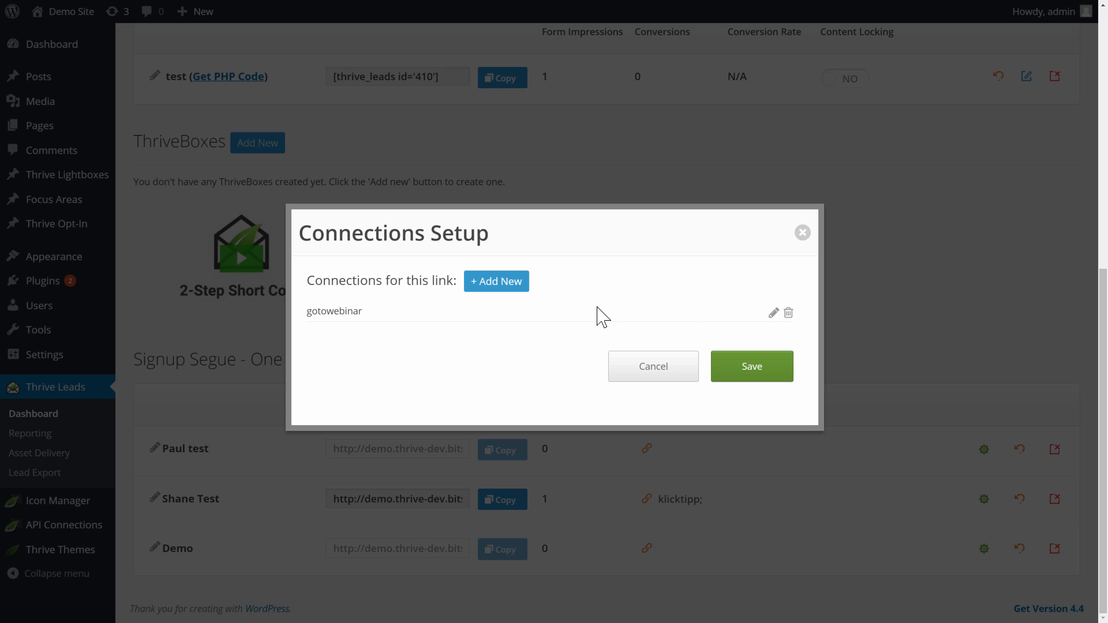
left_click(751, 365)
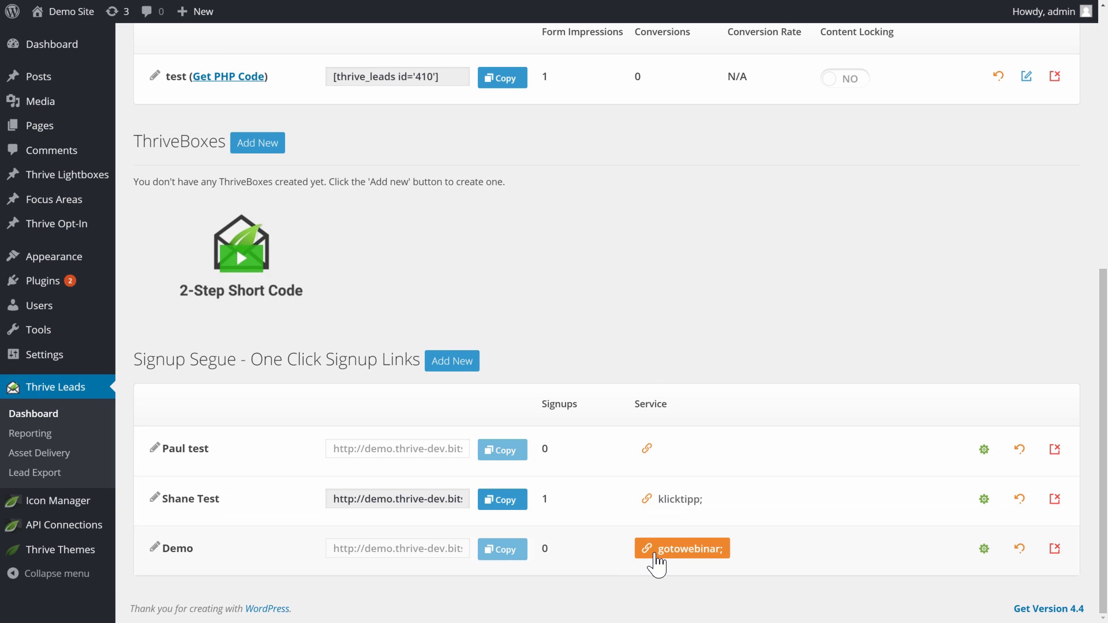
mouse_move(710, 588)
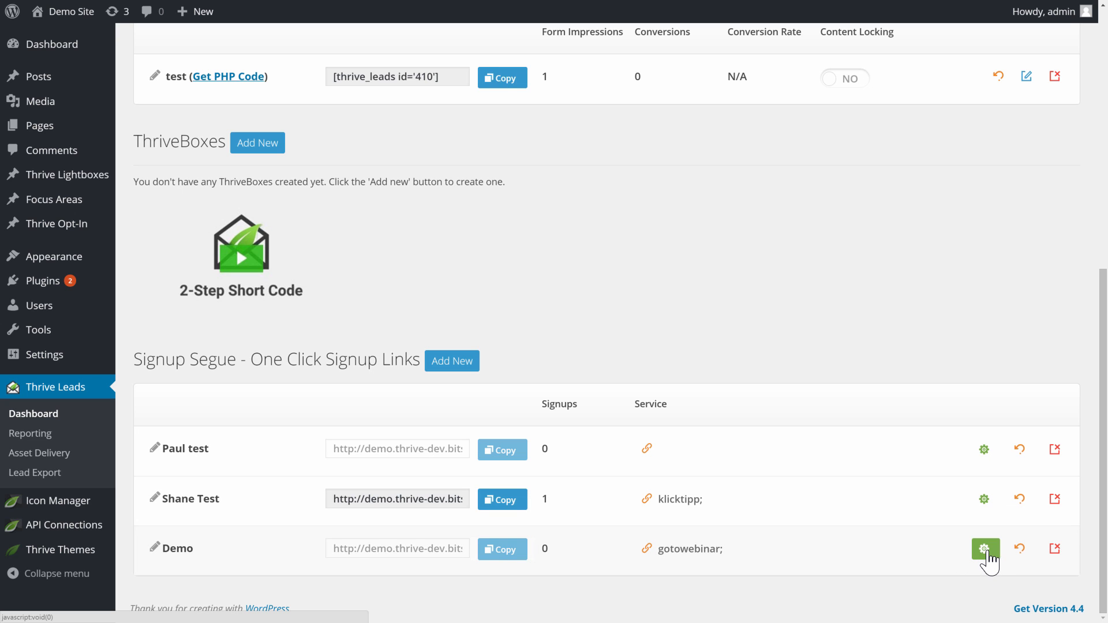
left_click(984, 549)
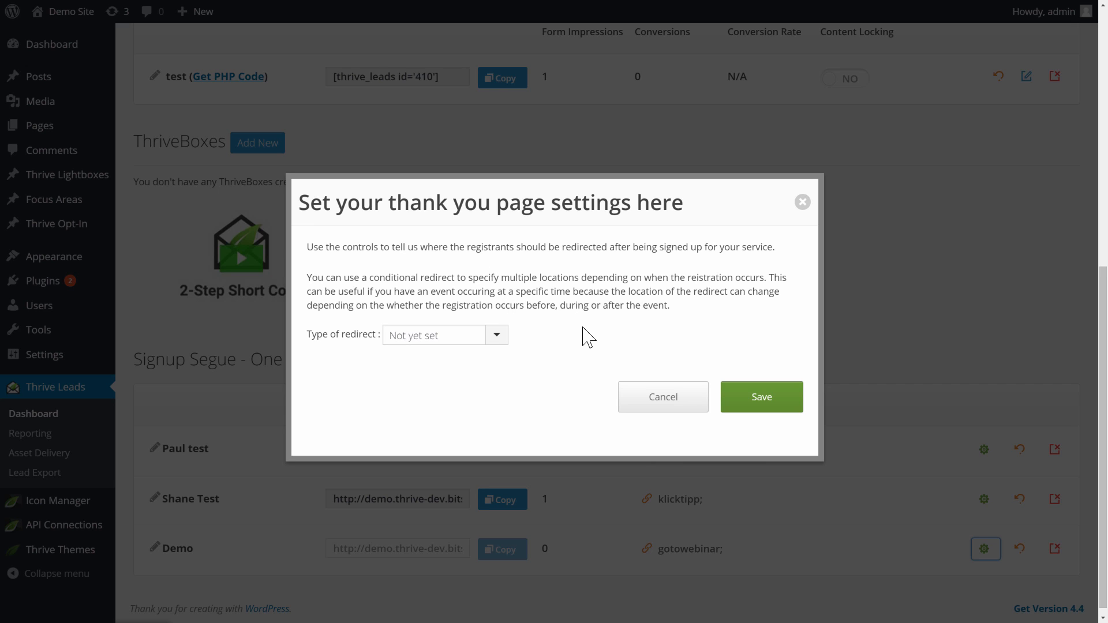
mouse_move(505, 351)
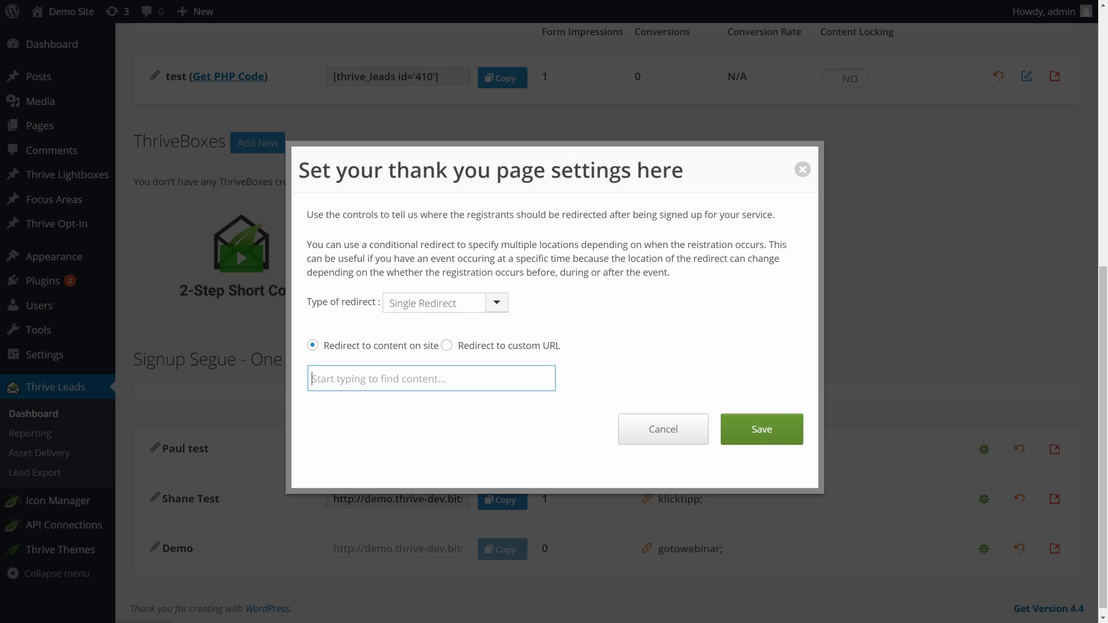
type("page")
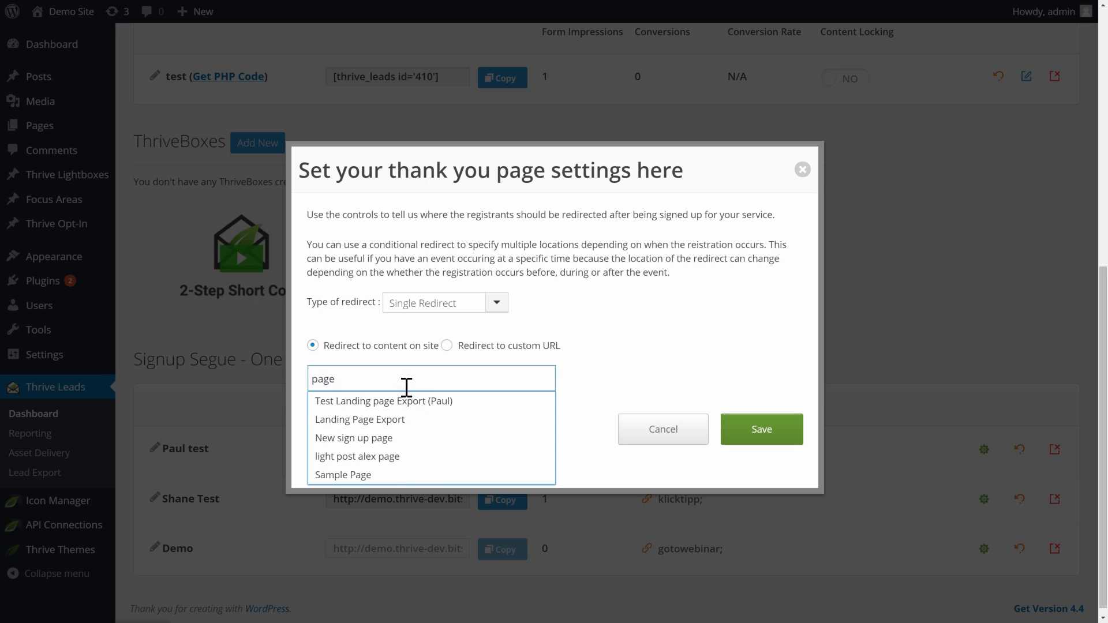
left_click(359, 419)
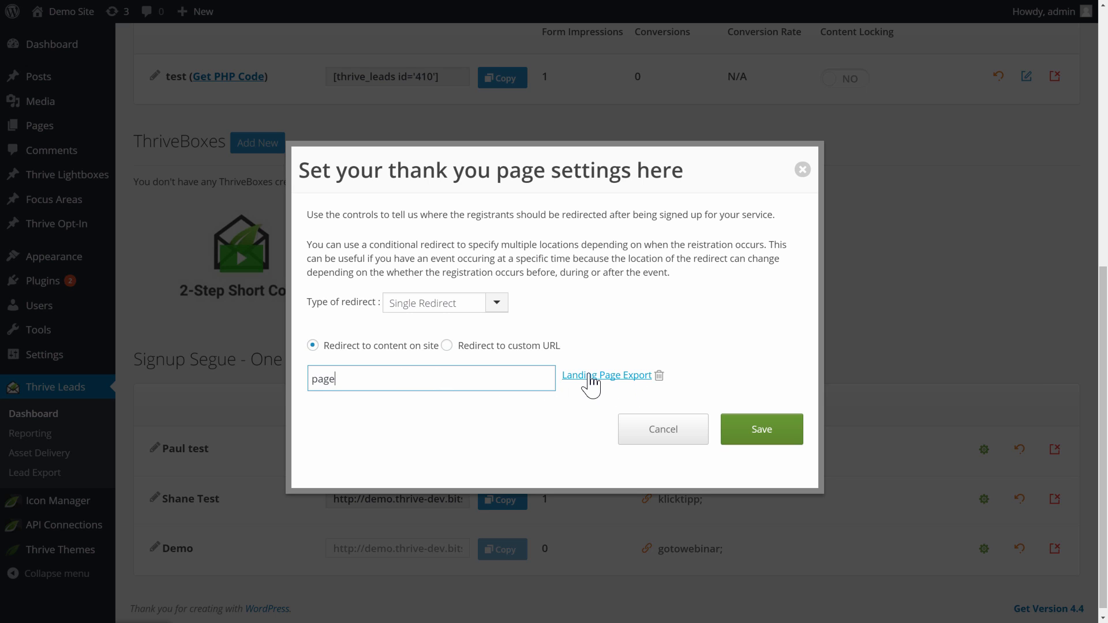
mouse_move(431, 369)
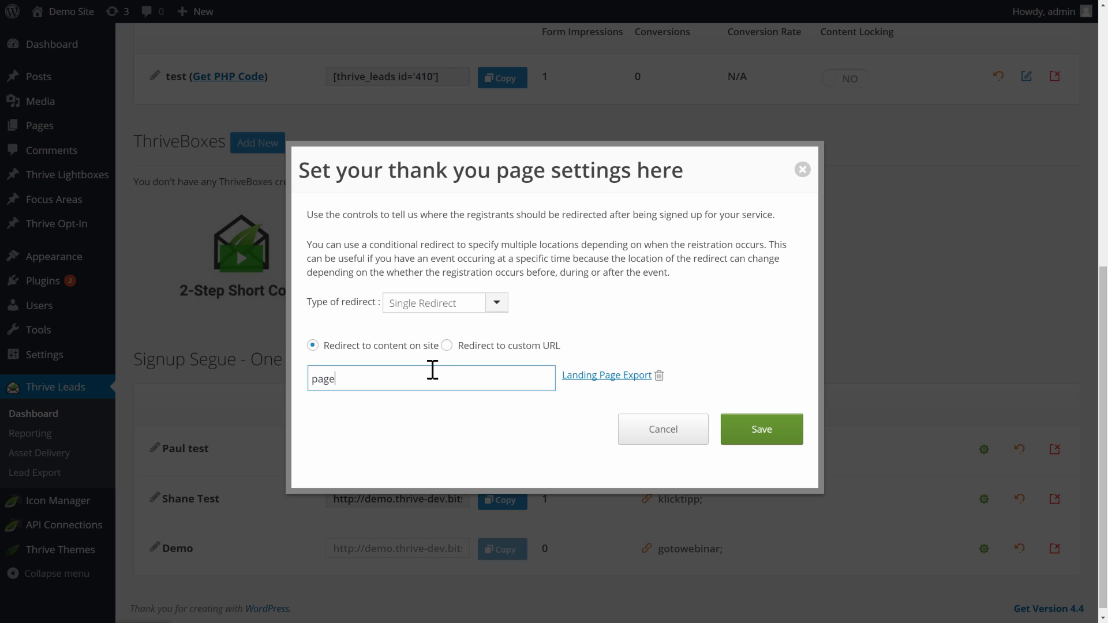
left_click(447, 346)
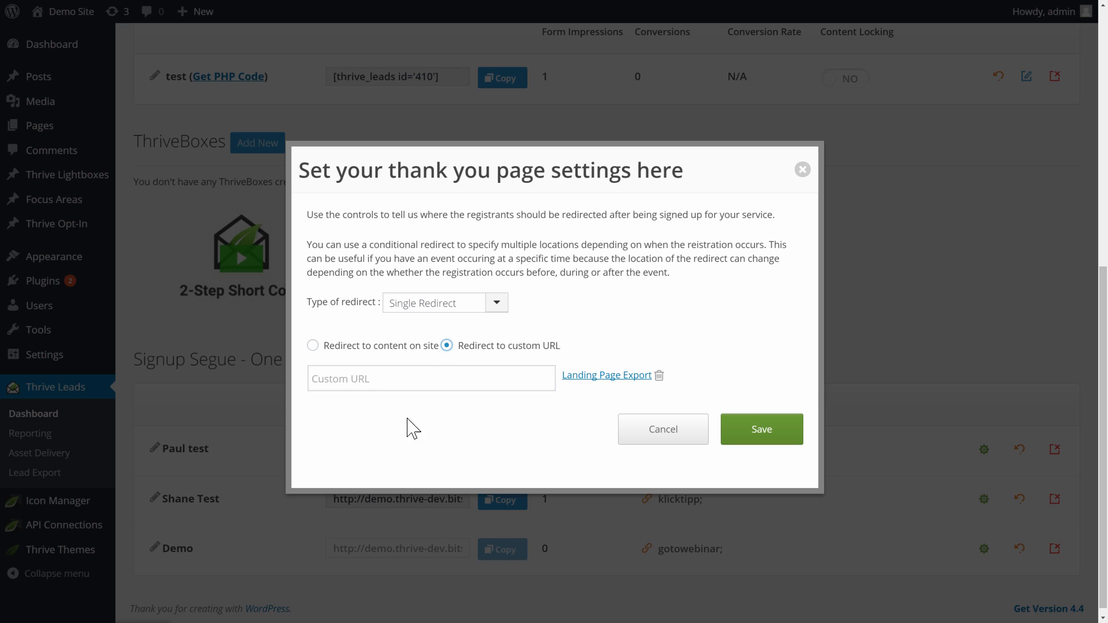
type("http://customurl.com/")
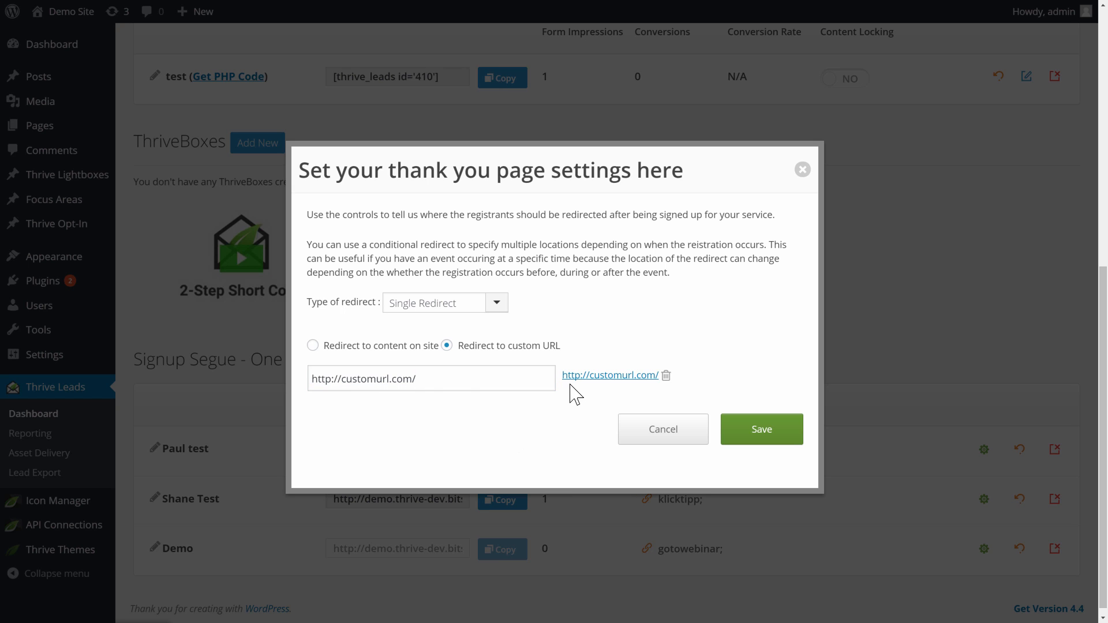
mouse_move(761, 429)
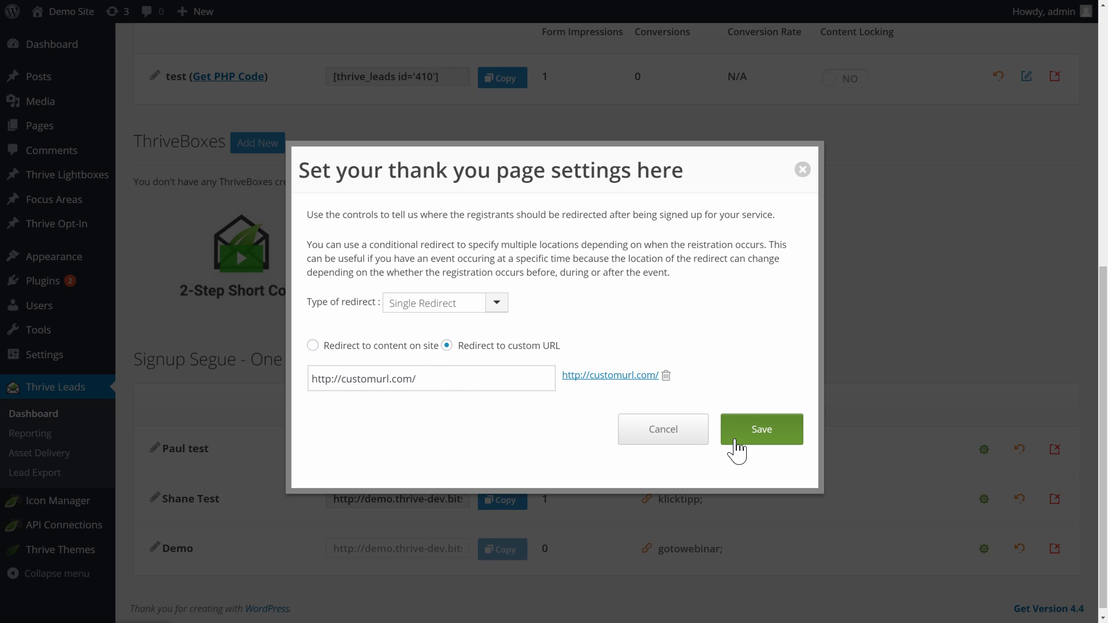
left_click(761, 429)
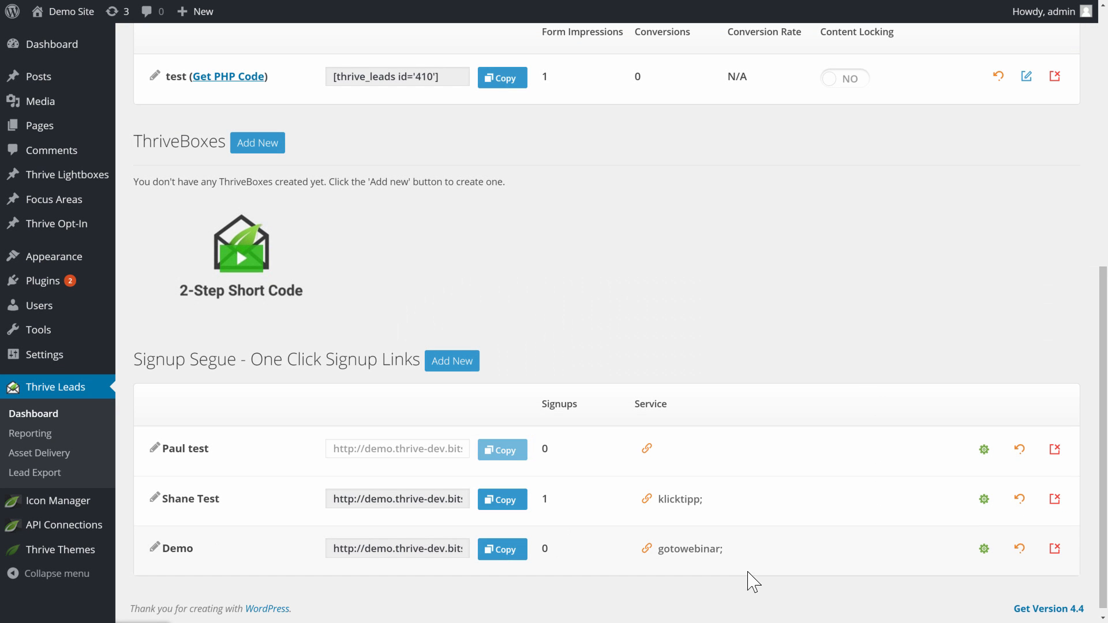
mouse_move(383, 573)
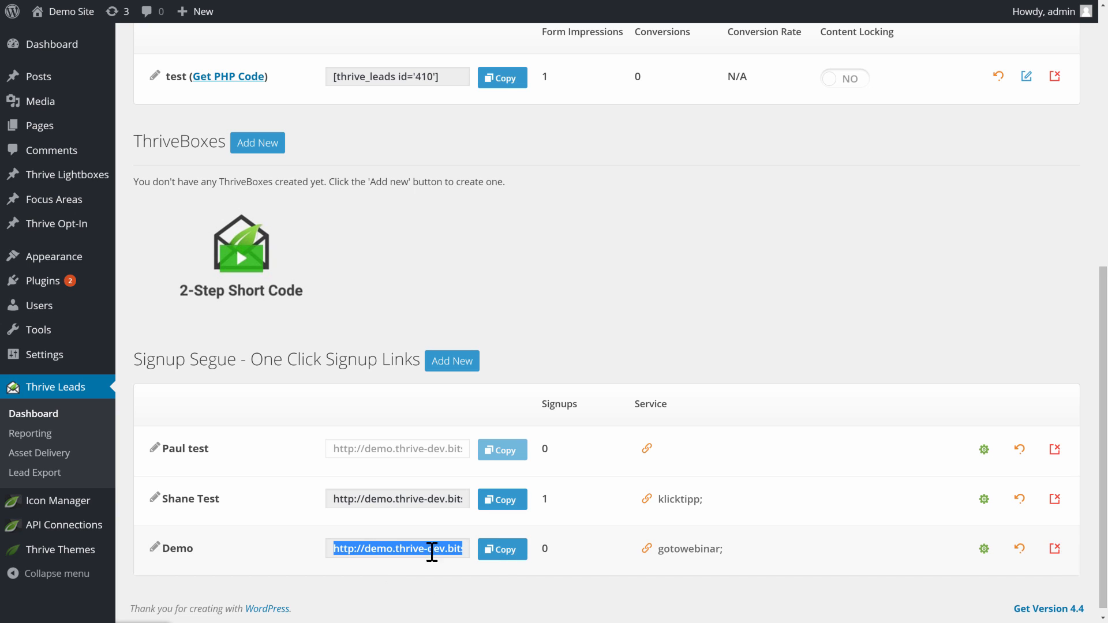
Step: Select the URL field in the Demo signup segue row
left_click(502, 548)
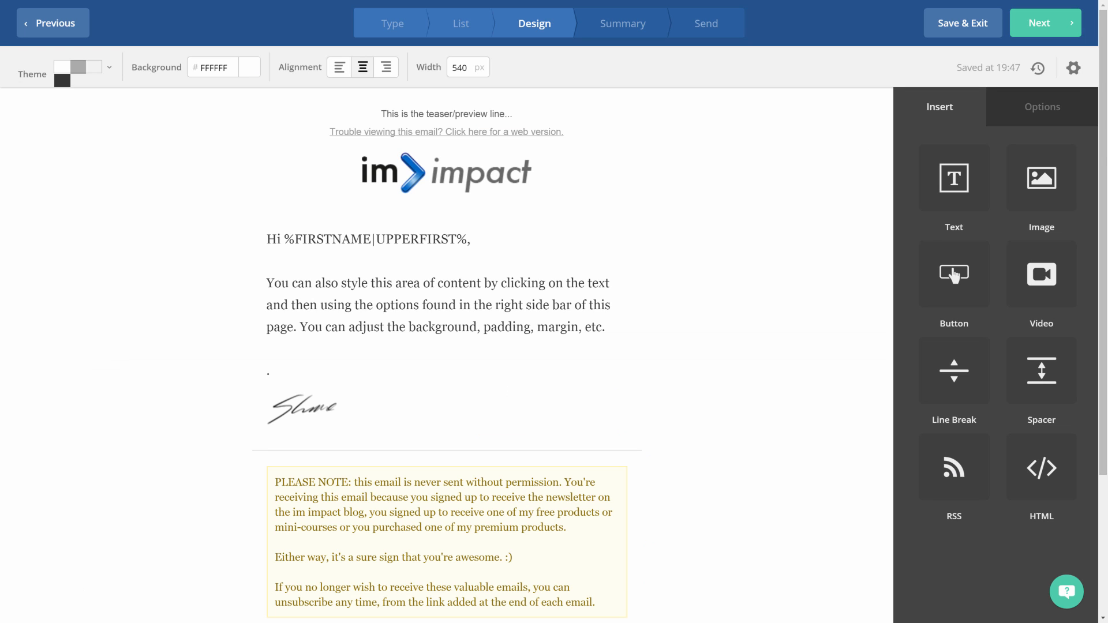
mouse_move(769, 382)
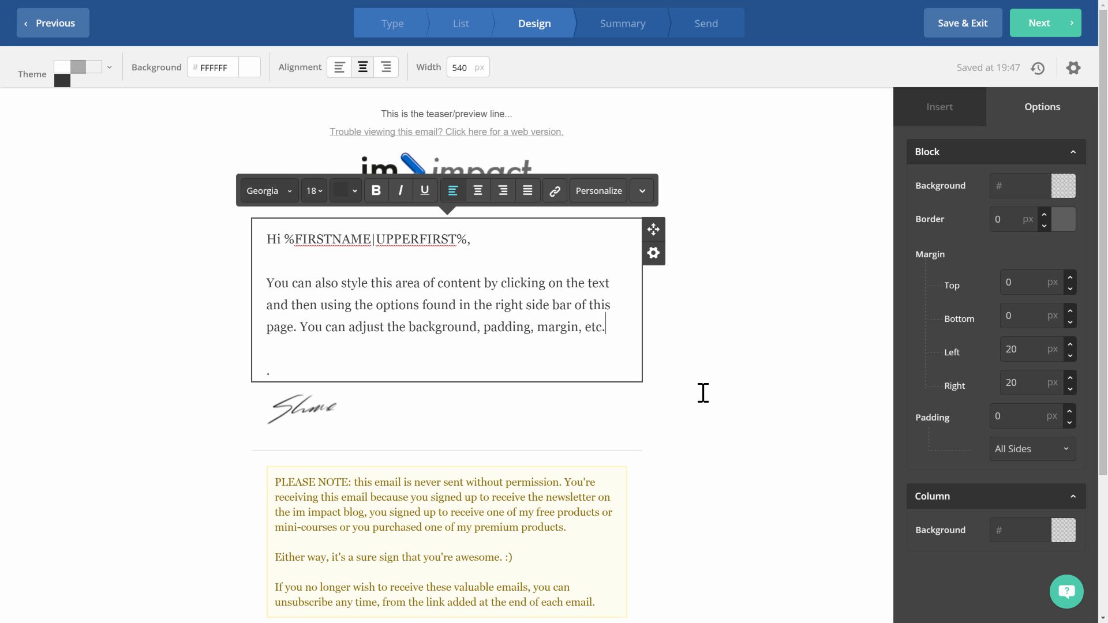
Step: Paste the Demo signup URL ending tl_name=[name]&tl_email=[email] below the first paragraph
type("http://demo.thrive-dev.bitstoneint.com/?post_type=tve_lead_1c_signup&p=458&tl_name=[name]&tl_email=[email]")
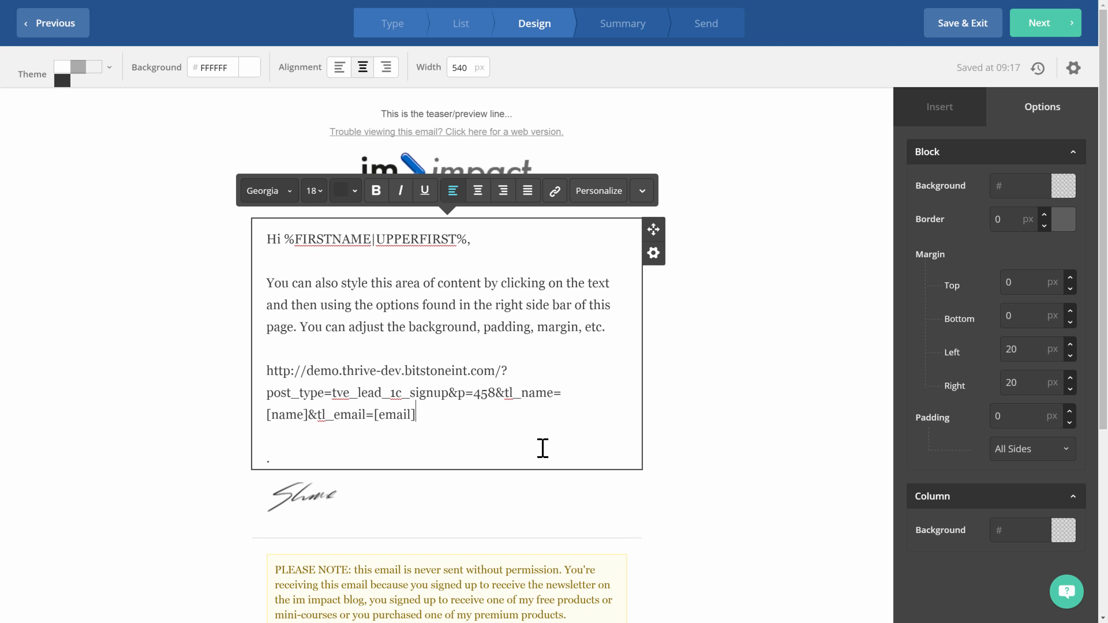
mouse_move(451, 412)
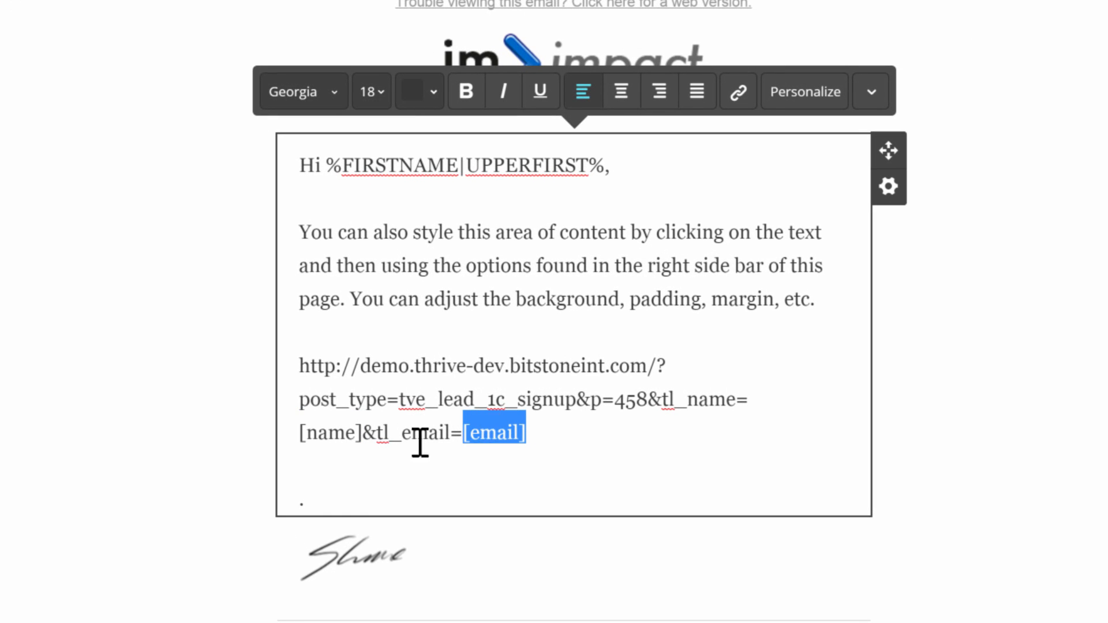
left_click(494, 432)
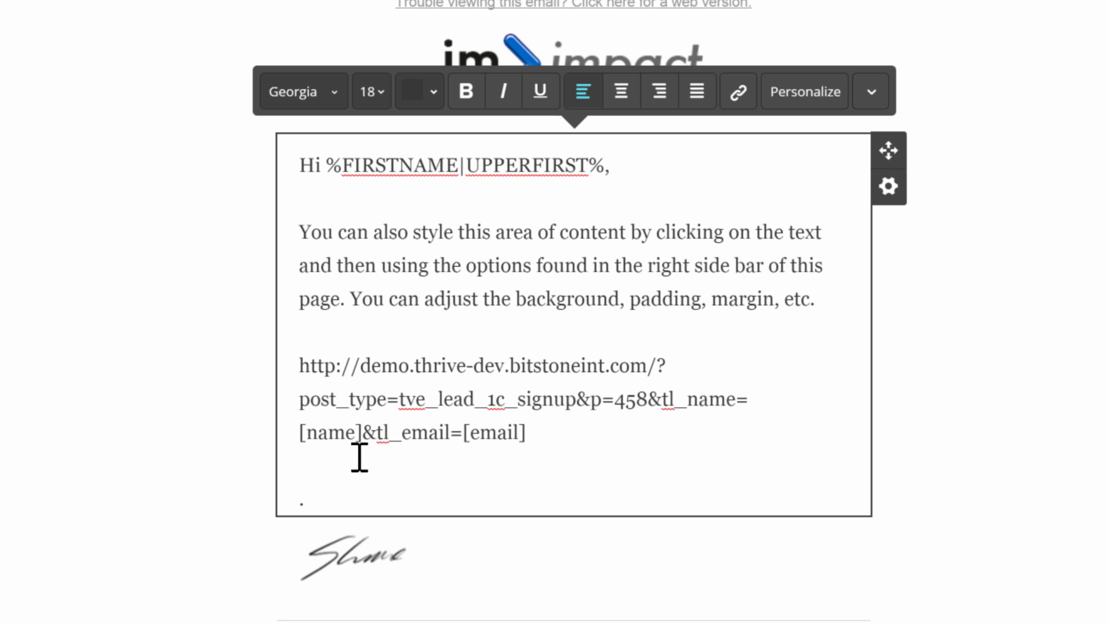
Step: Swap [name] in the URL for the Contacts > First Name tag %FIRSTNAME%
double_click(332, 432)
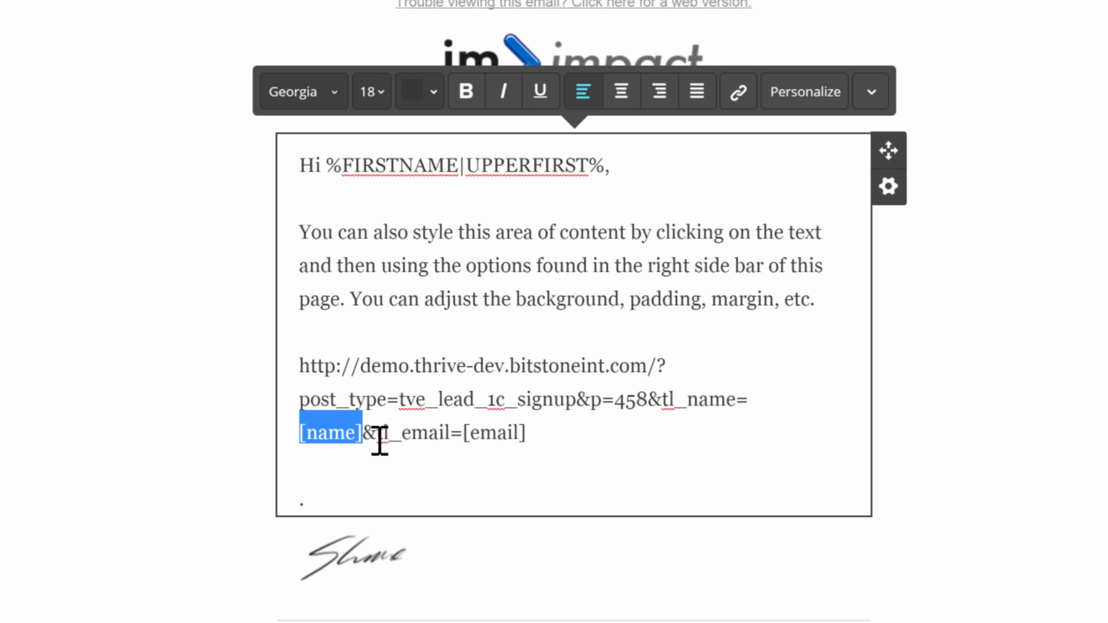
left_click(803, 91)
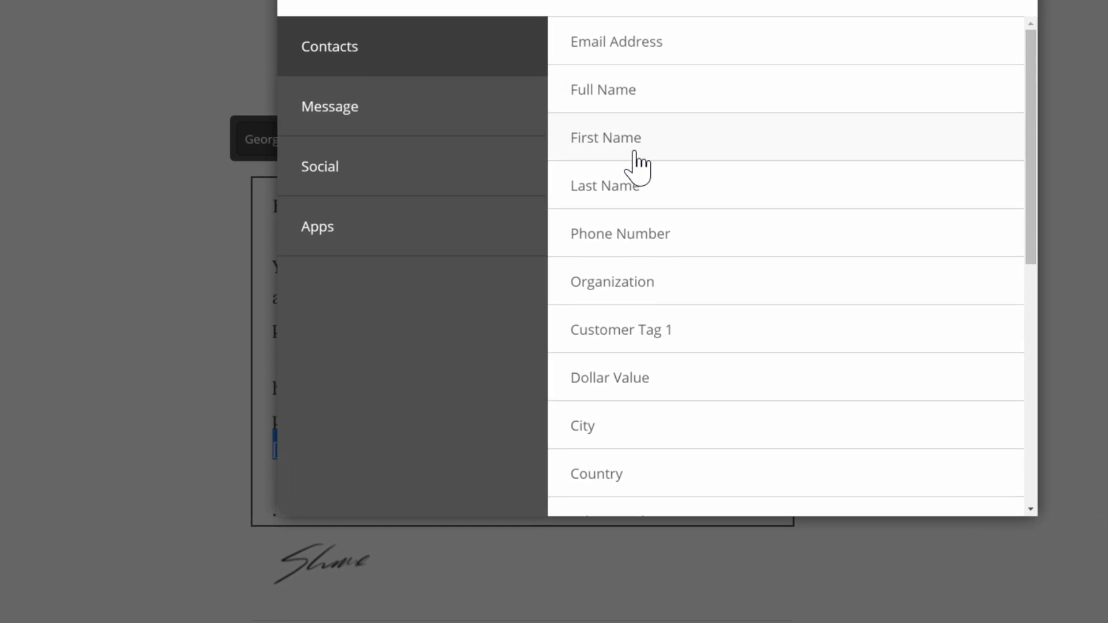
left_click(605, 137)
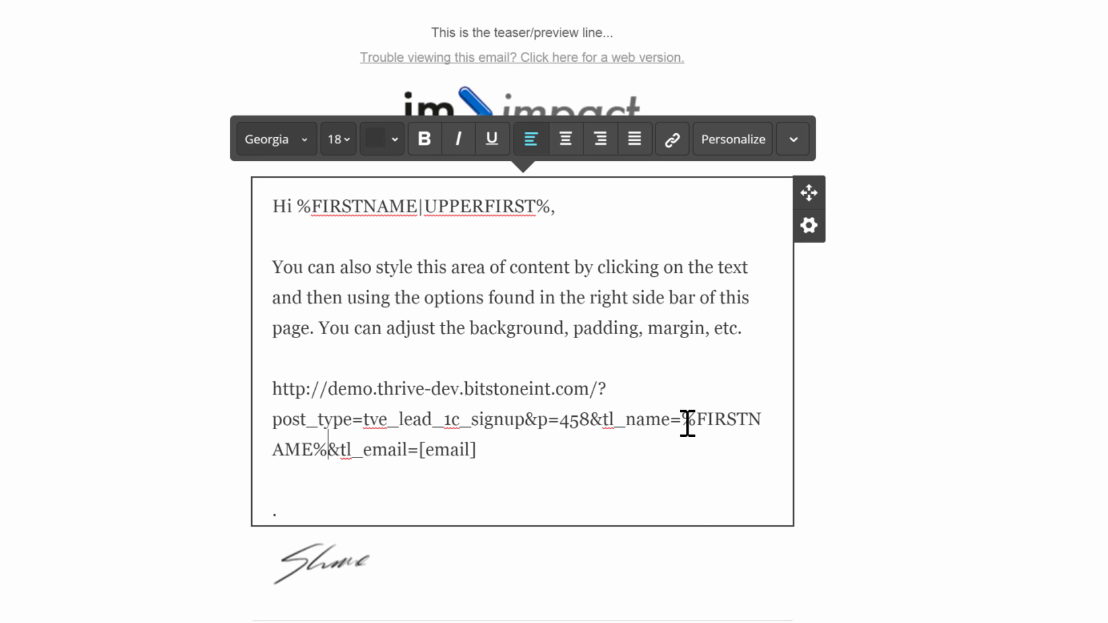
left_click_drag(689, 419, 321, 450)
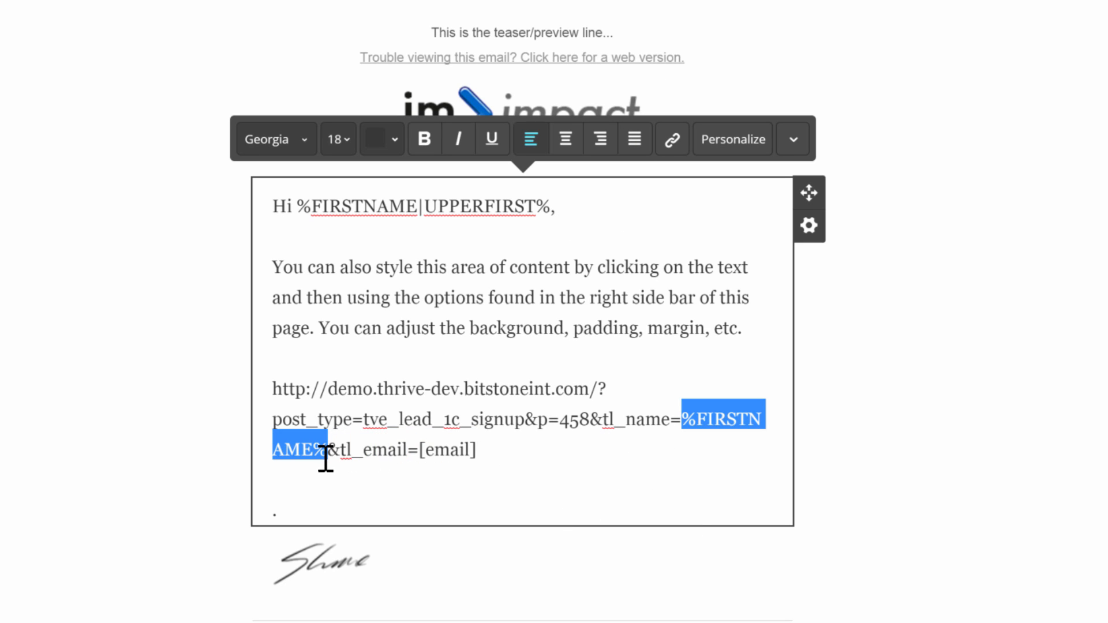
mouse_move(717, 418)
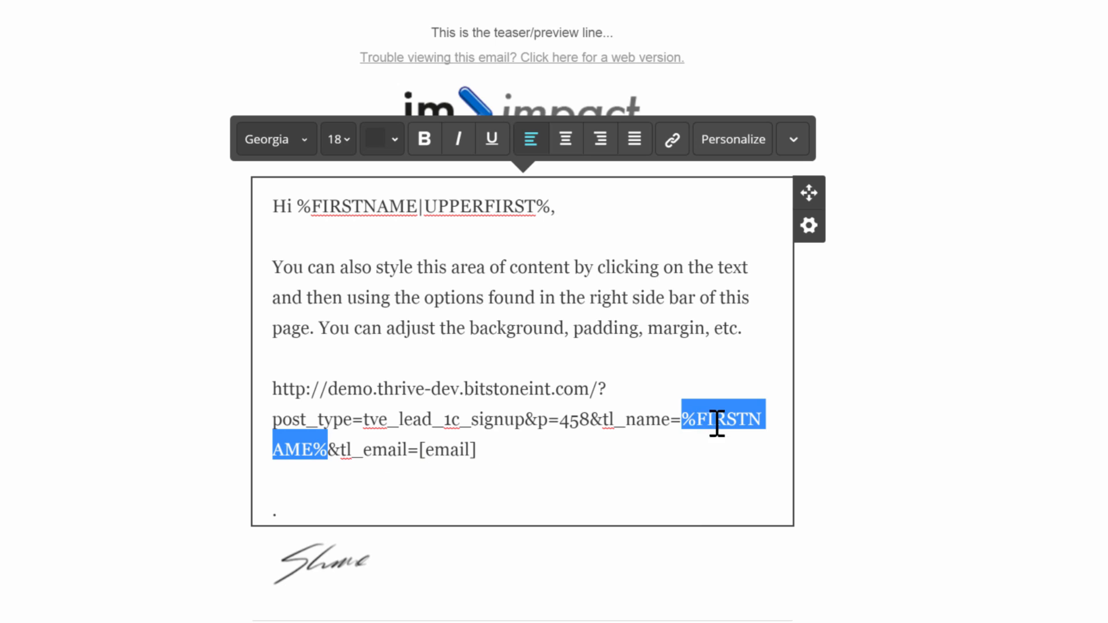
mouse_move(515, 470)
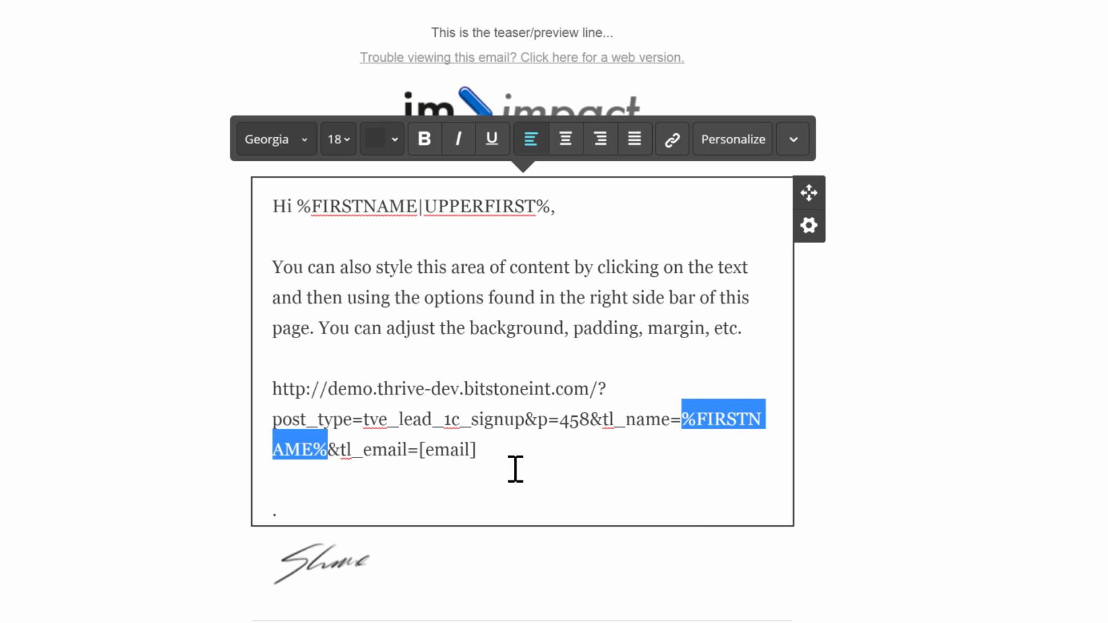
mouse_move(601, 387)
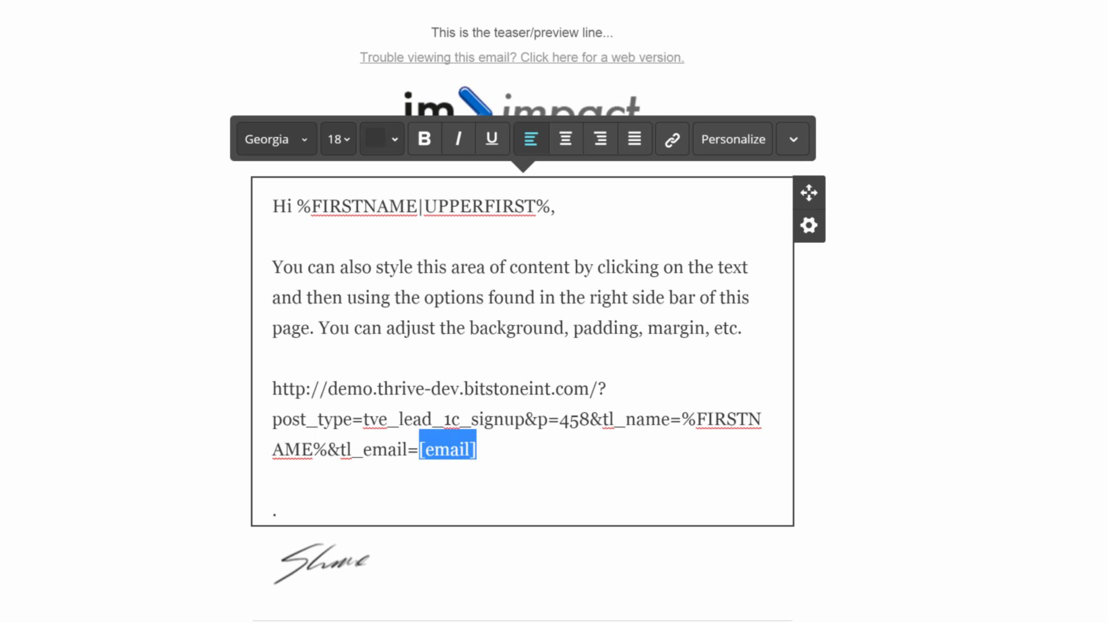
Step: Insert the %EMAIL% tag in place of [email], then move to the text end
left_click(732, 139)
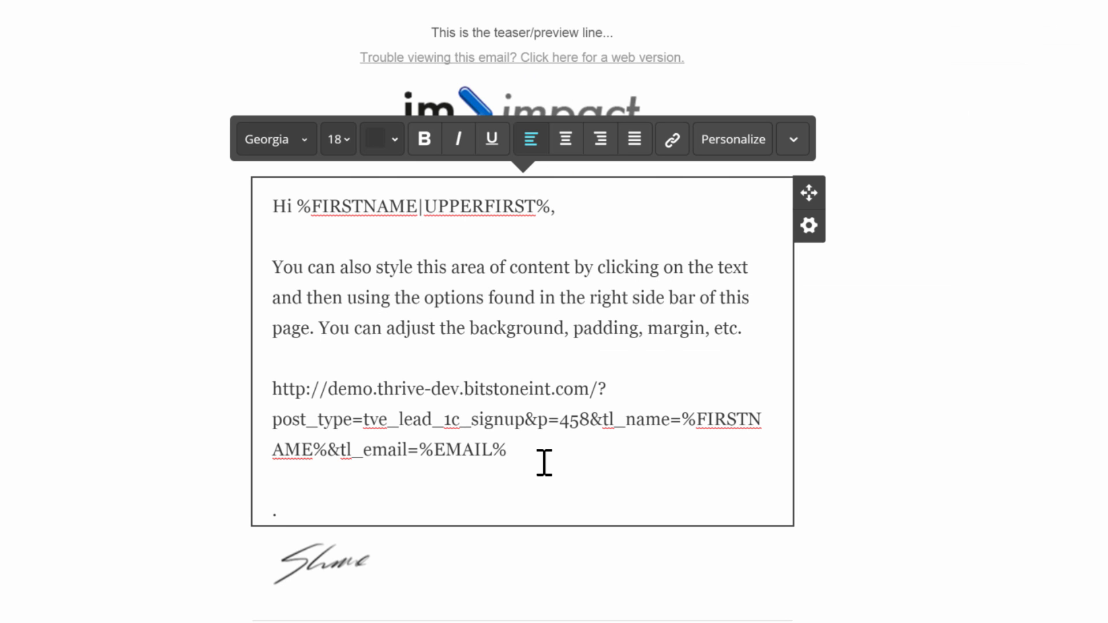
left_click(507, 449)
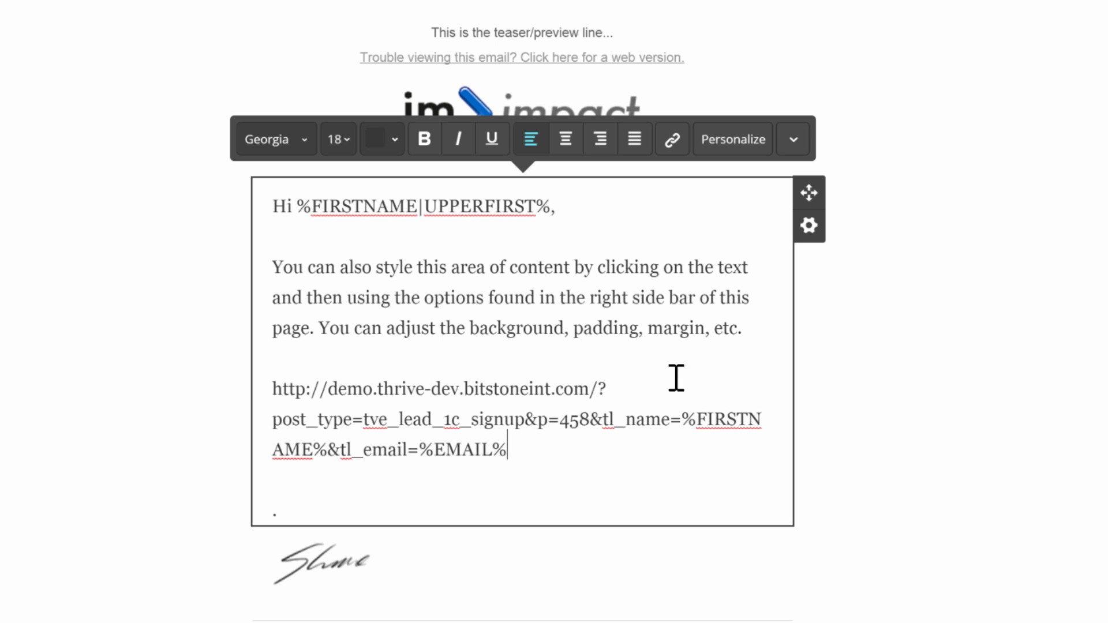
mouse_move(688, 429)
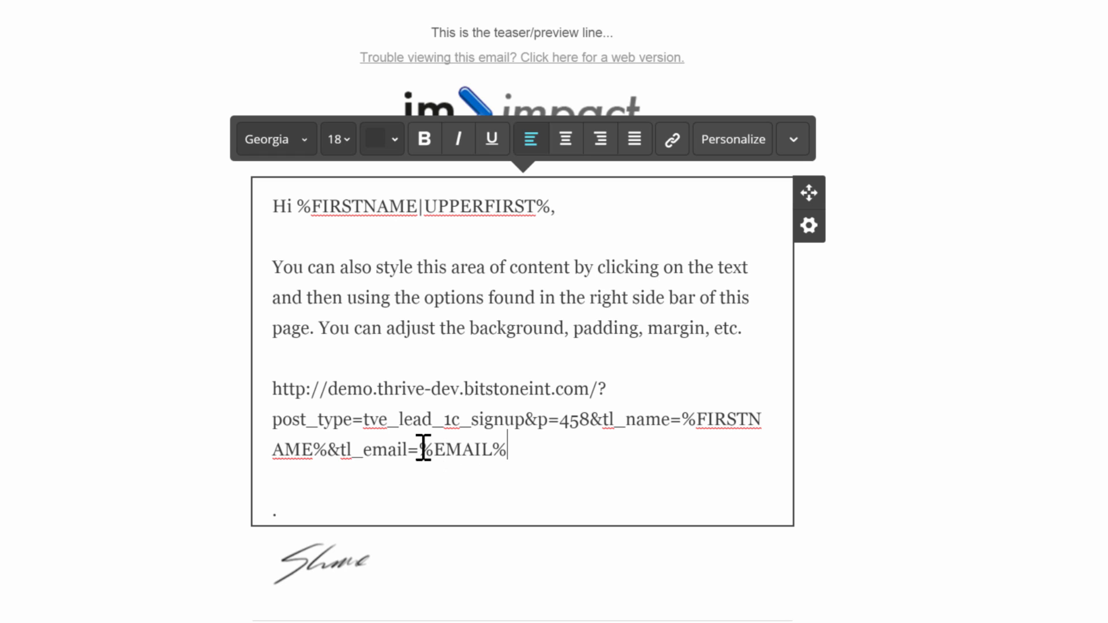
mouse_move(505, 449)
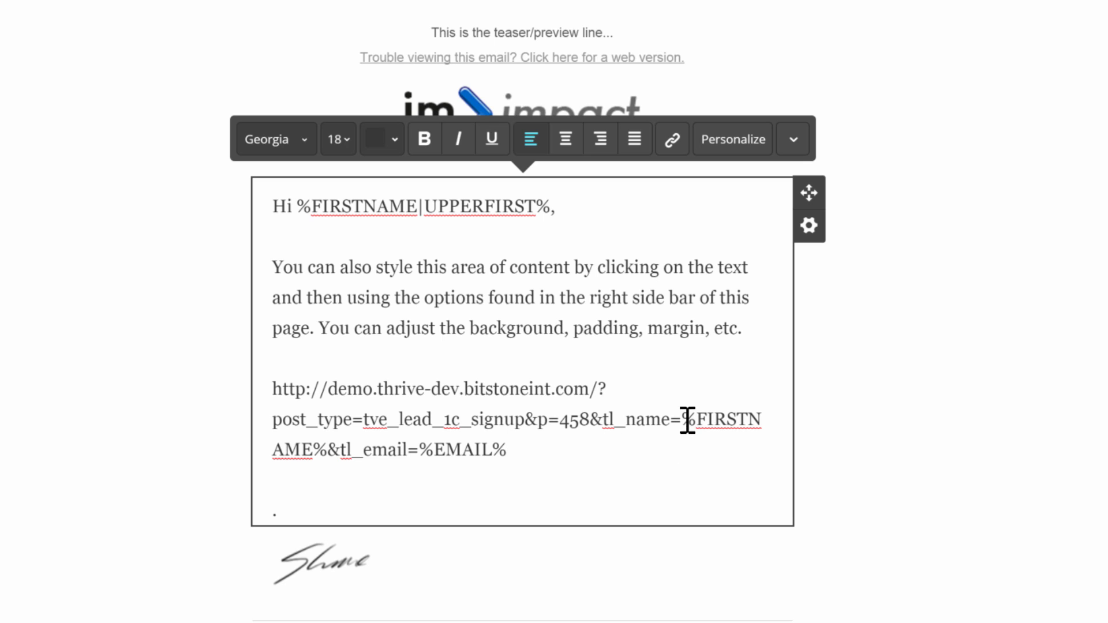
Step: Delete the %FIRSTNAME% tag so the name value becomes a dash
left_click_drag(687, 418, 325, 450)
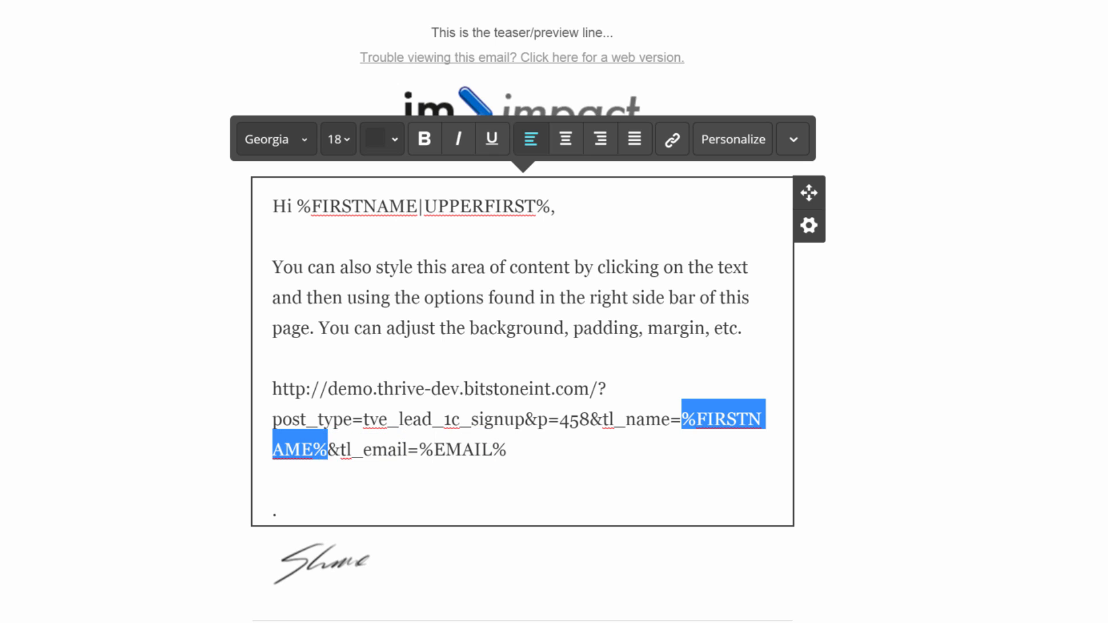
key("Delete")
type("-")
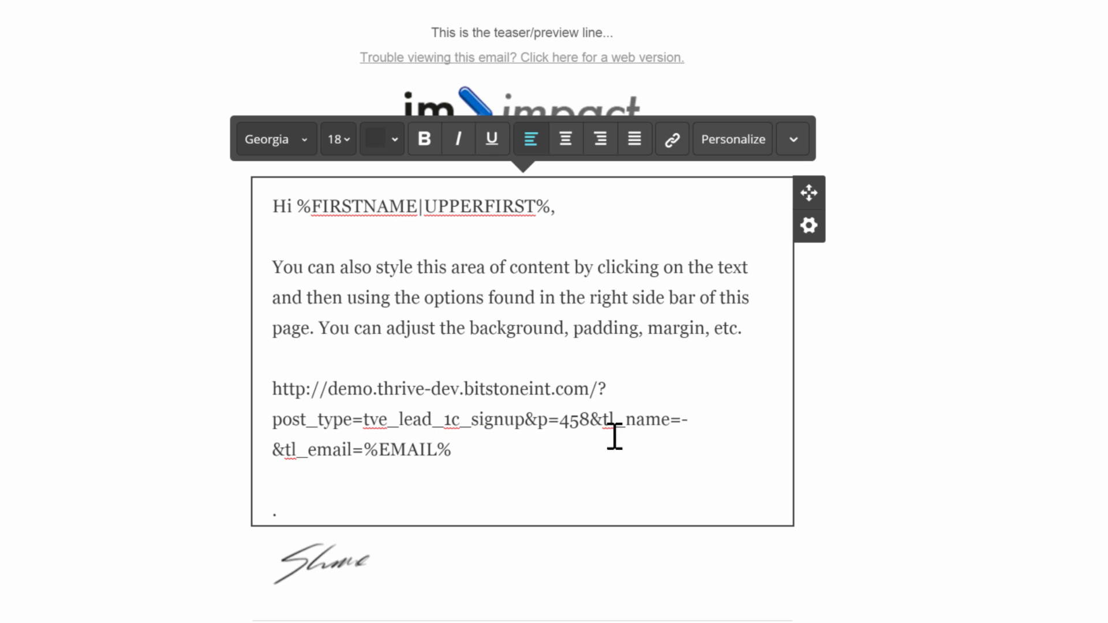
left_click(687, 419)
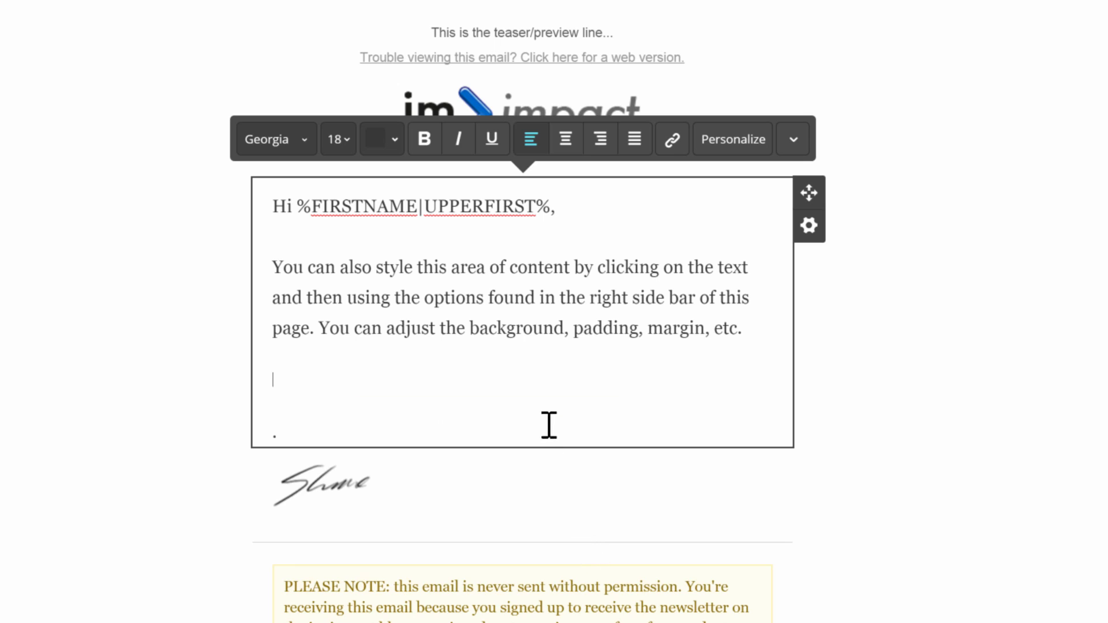
Step: Hyperlink 'background, padding, margin, etc' to the tokenized Demo signup URL
left_click_drag(471, 327, 735, 327)
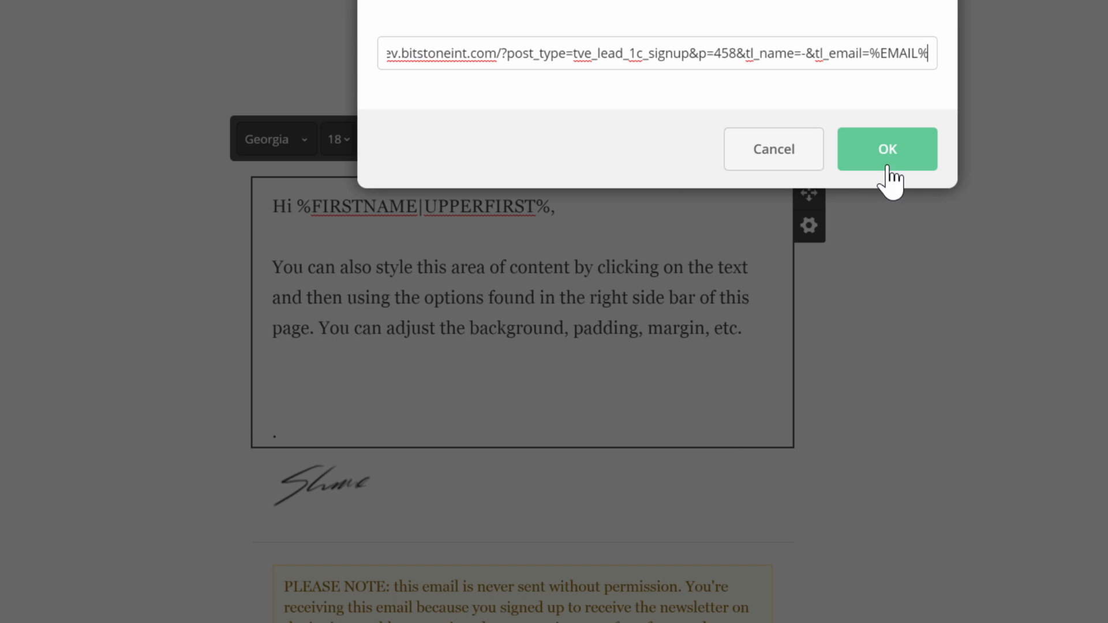
left_click(887, 149)
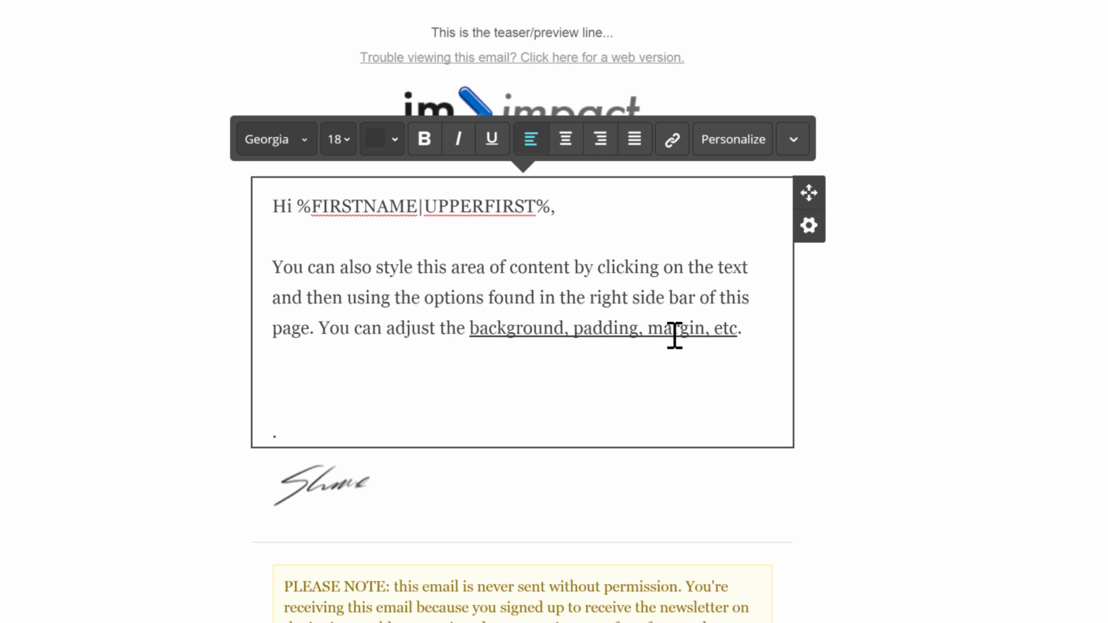